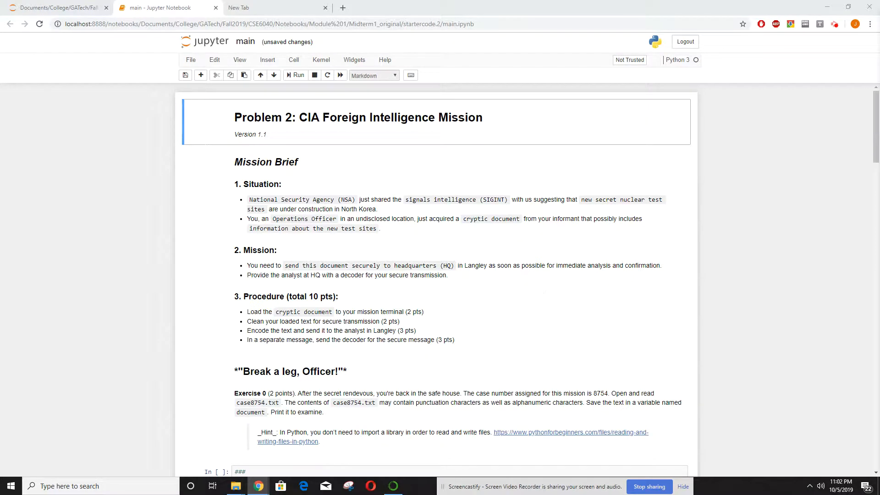
mouse_move(605, 208)
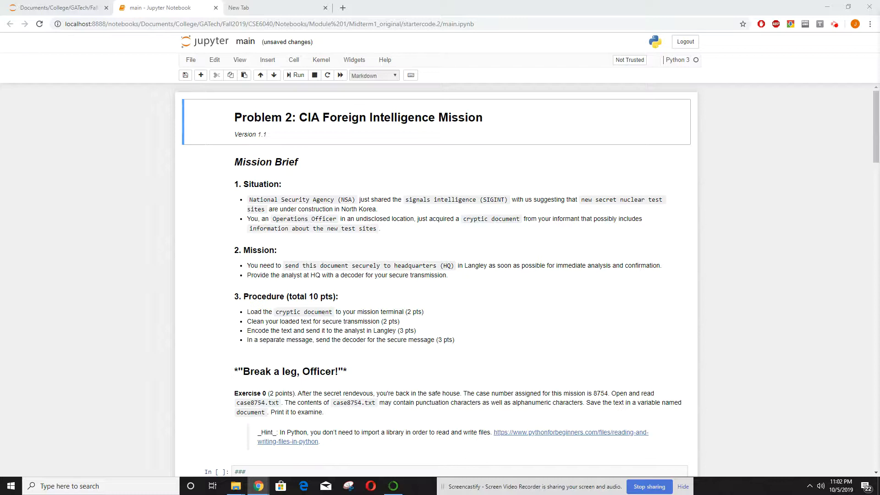
mouse_move(413, 139)
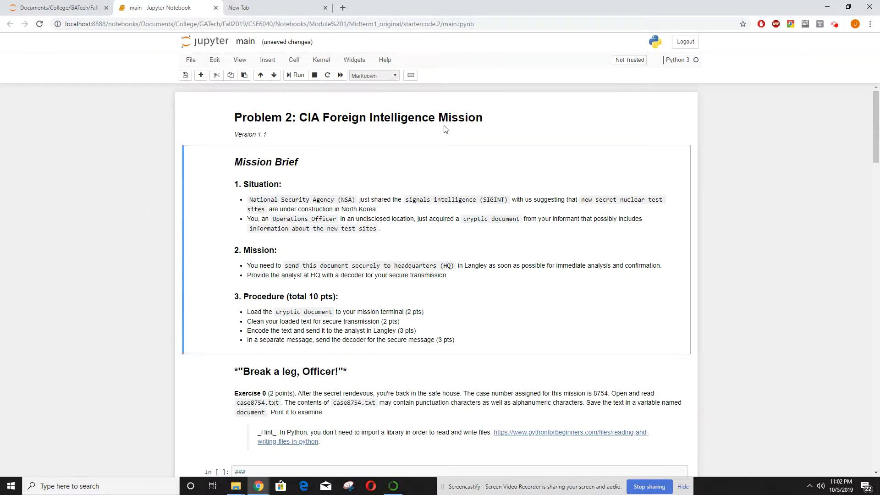
Step: Scroll past the mission brief to Exercise 0's empty code cell and its test cell
scroll(down, 3)
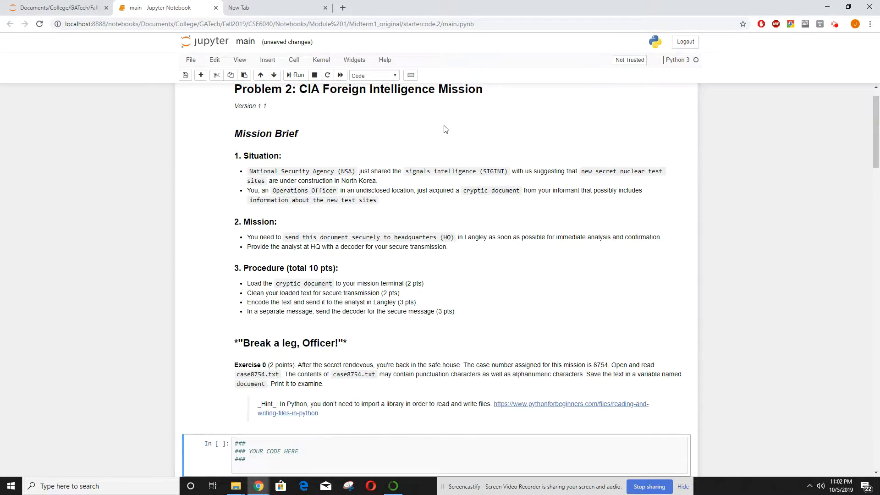
scroll(down, 3)
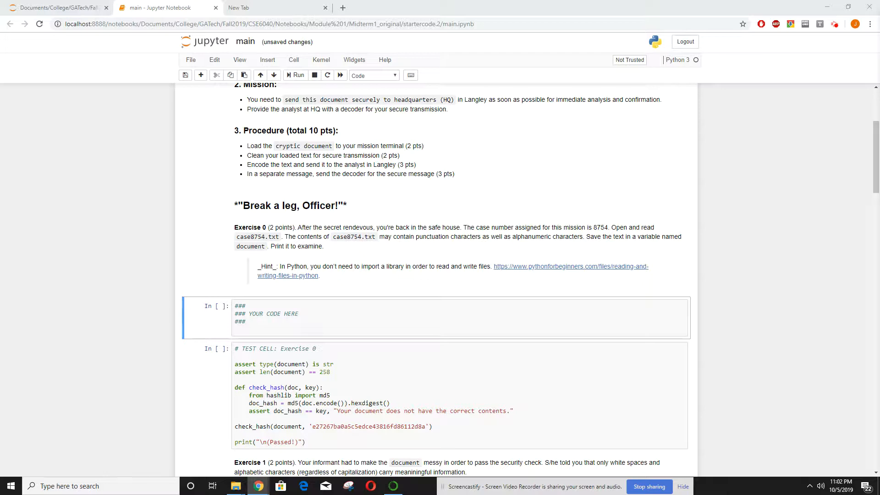
mouse_move(244, 288)
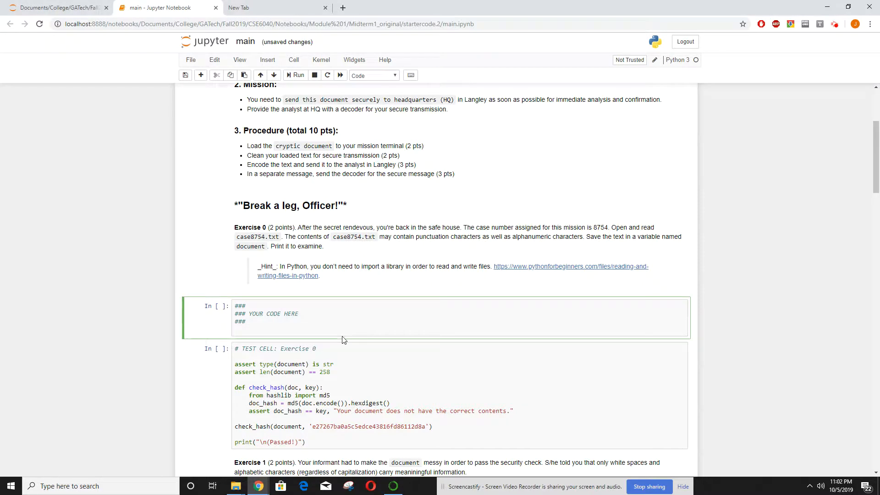
Step: Read case8754.txt into document and run the Exercise 0 test so it prints Passed
text(File_object = open("case8754.txt",'r'))
text(document = File_object.read())
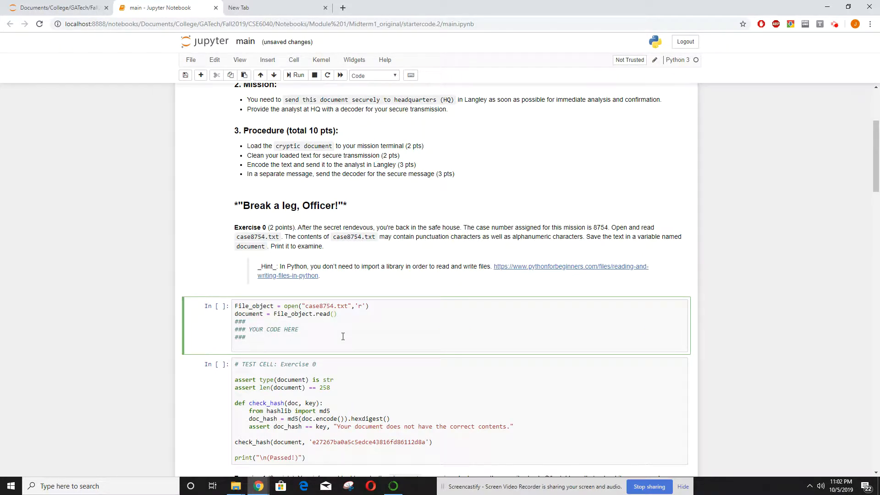
click(338, 313)
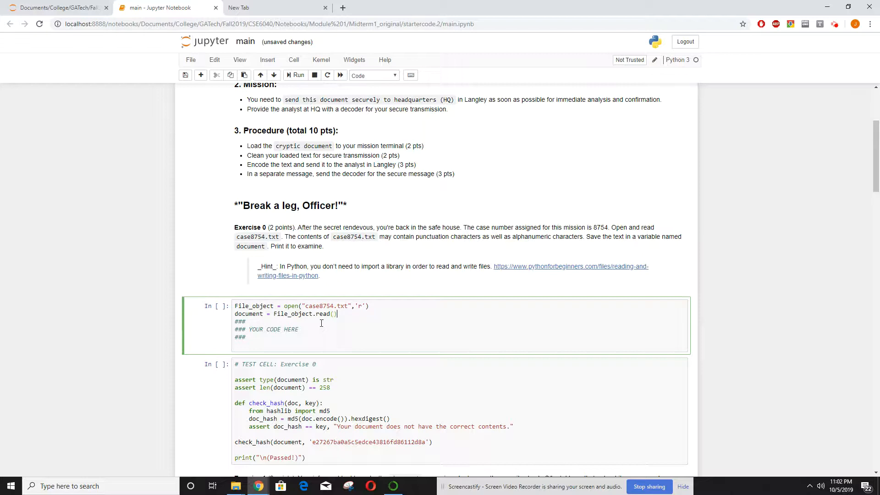
click(298, 74)
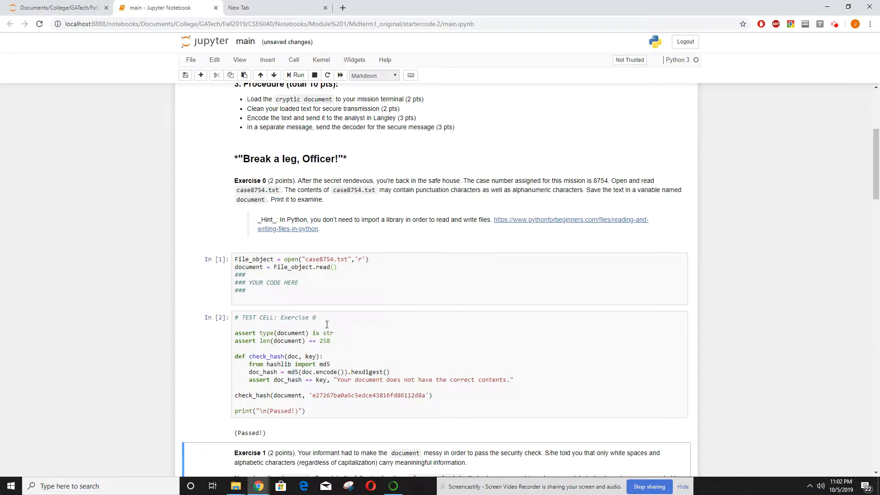
scroll(down, 3)
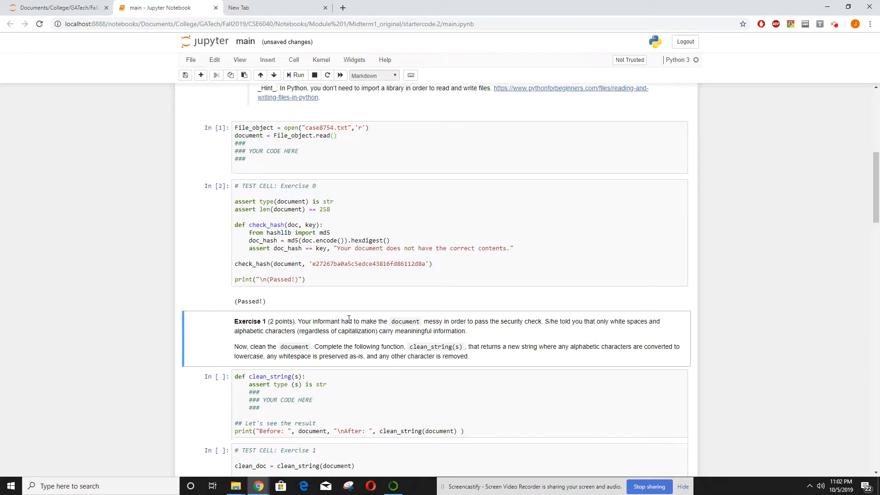
scroll(down, 3)
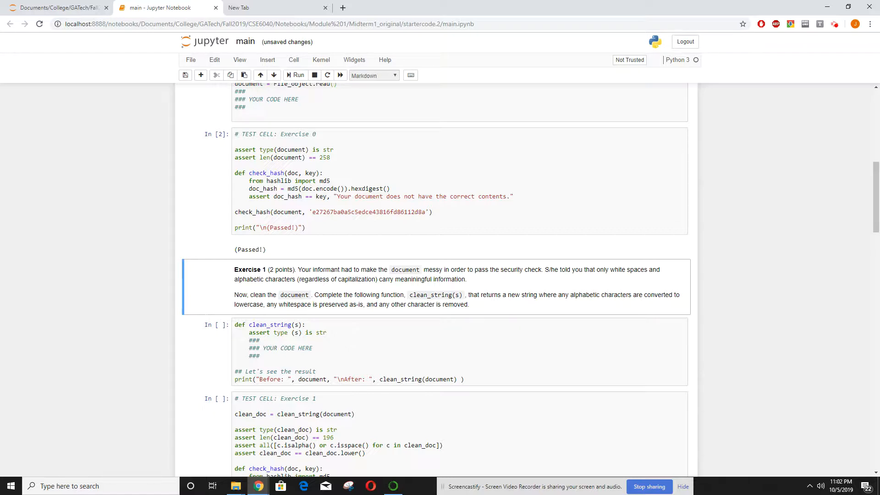
Step: In clean_string, lowercase s, initialise res='' and start a loop over each char
click(323, 332)
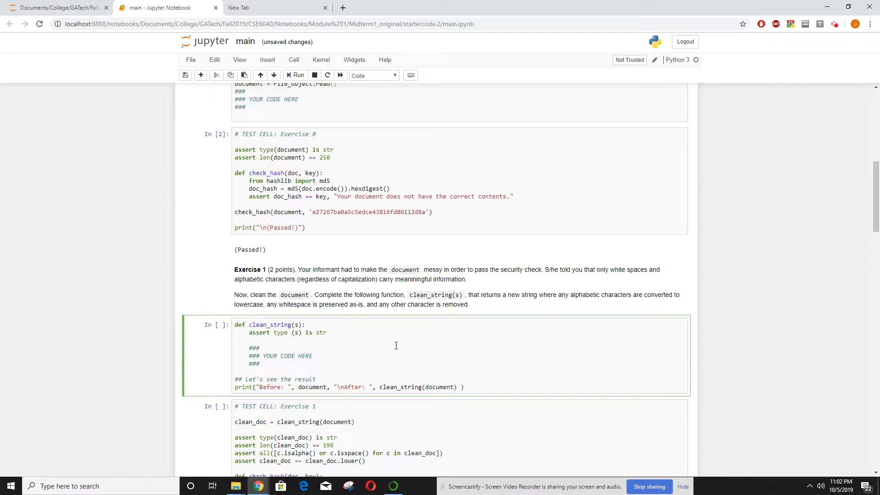
text(s)
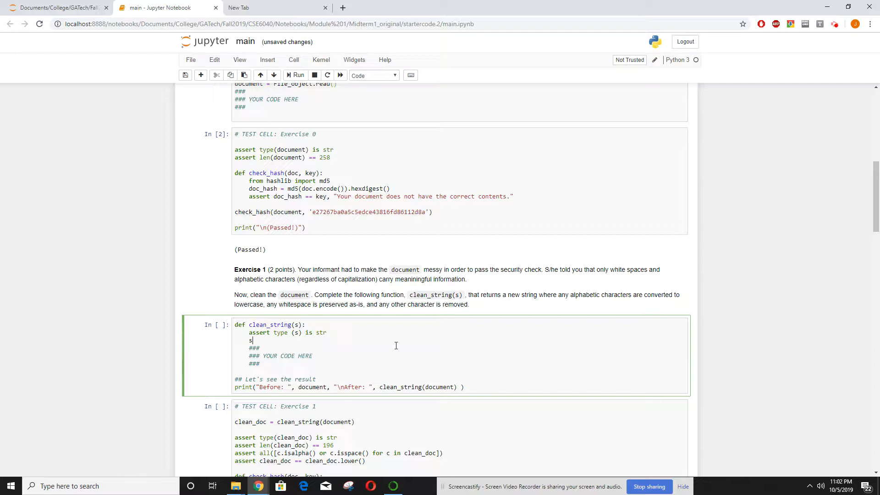
text(=s.lower()
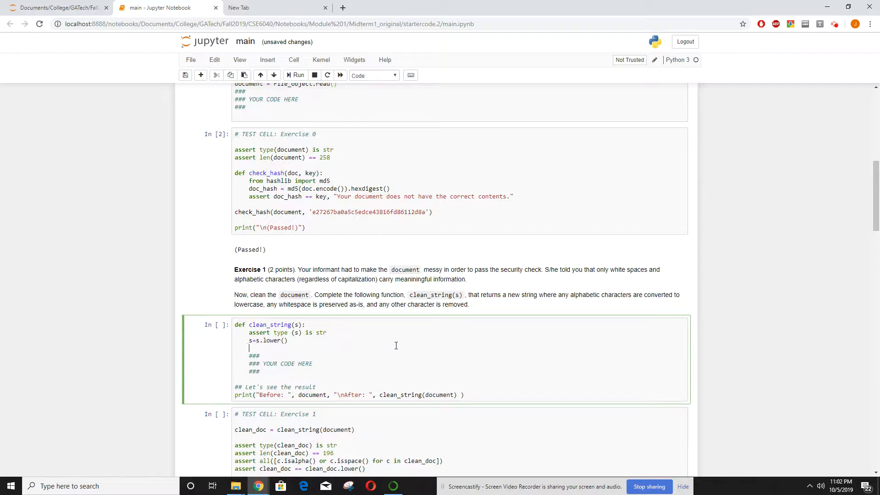
text(res='')
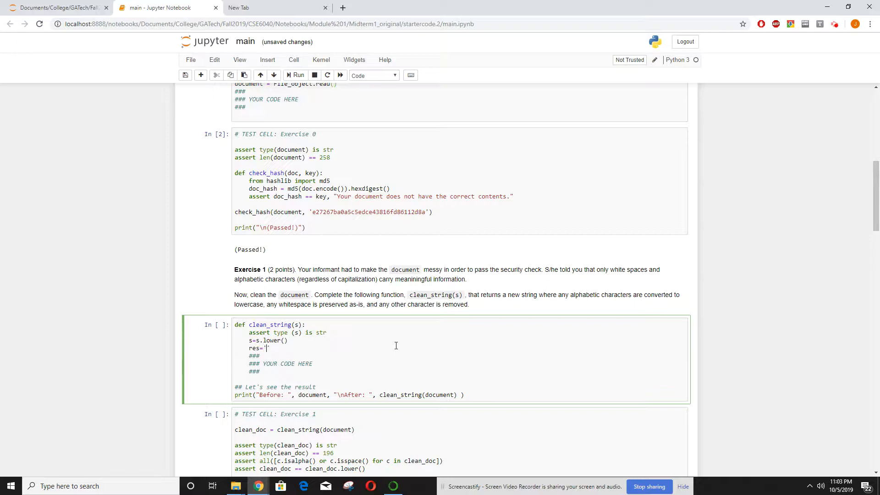
key(Return)
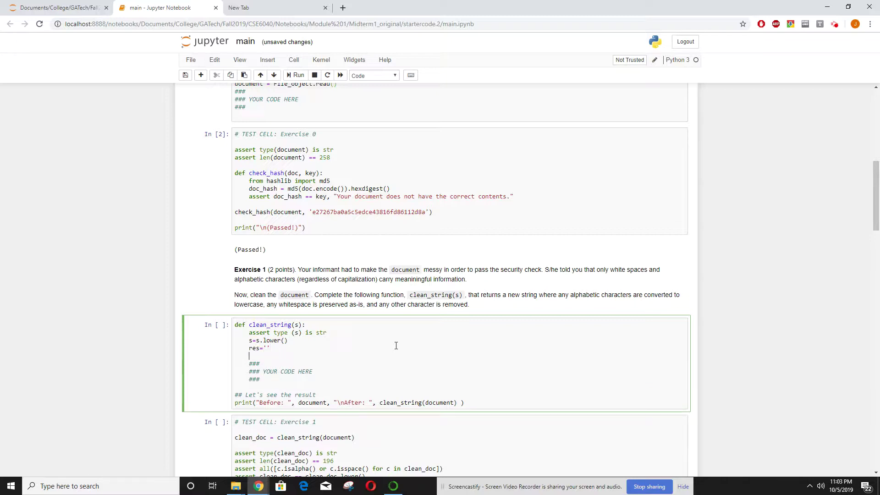
text(for char in s:)
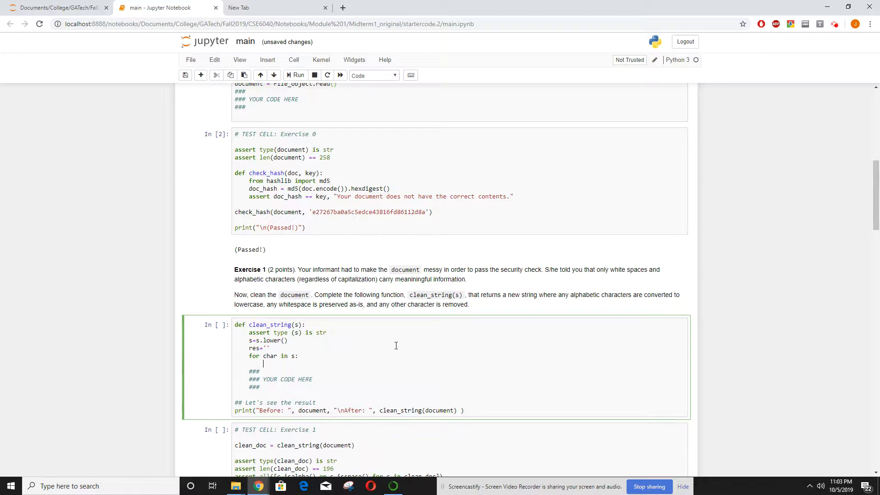
Step: Keep only isalpha() or isspace() characters, return res, and run the cell and Exercise 1 test
text(if)
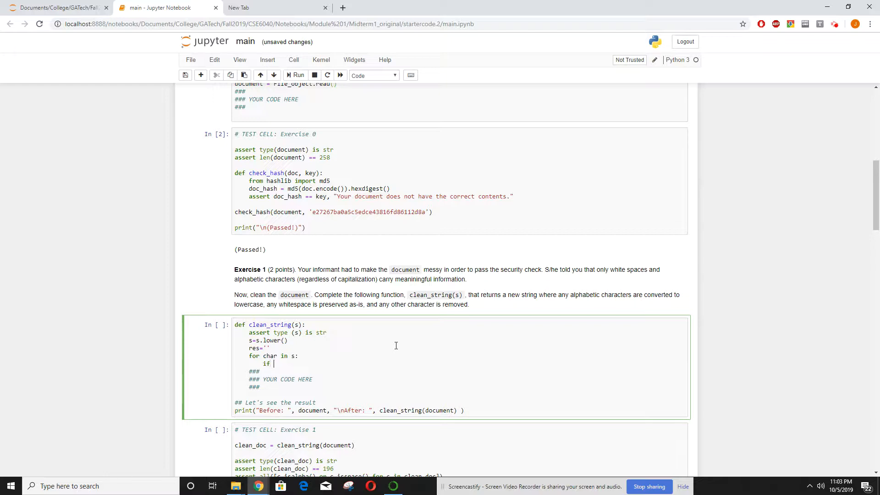
text(char)
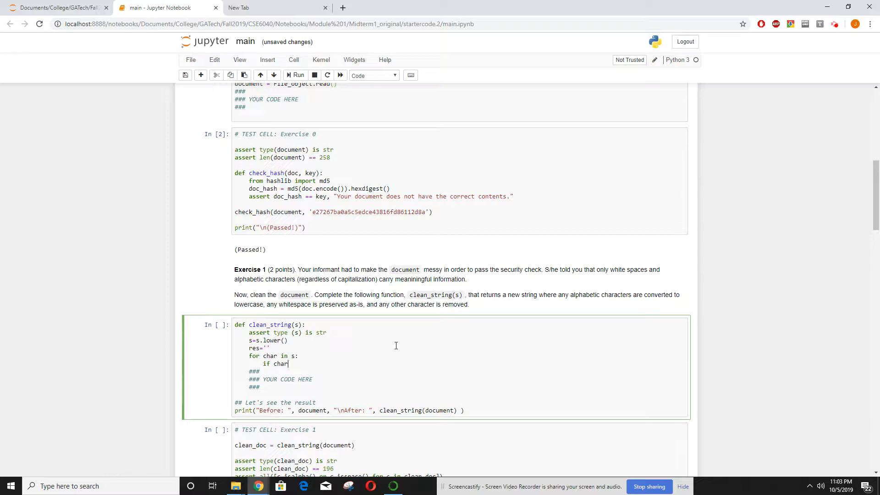
text(.isalpha)
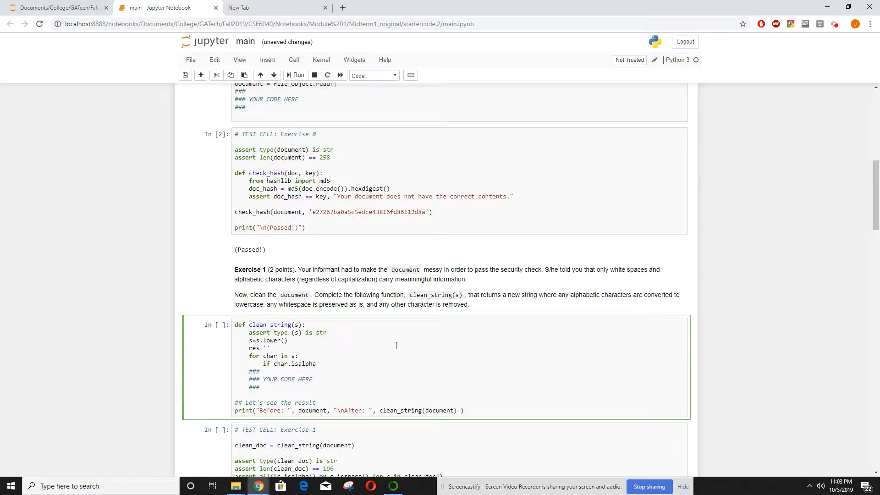
text(() or char)
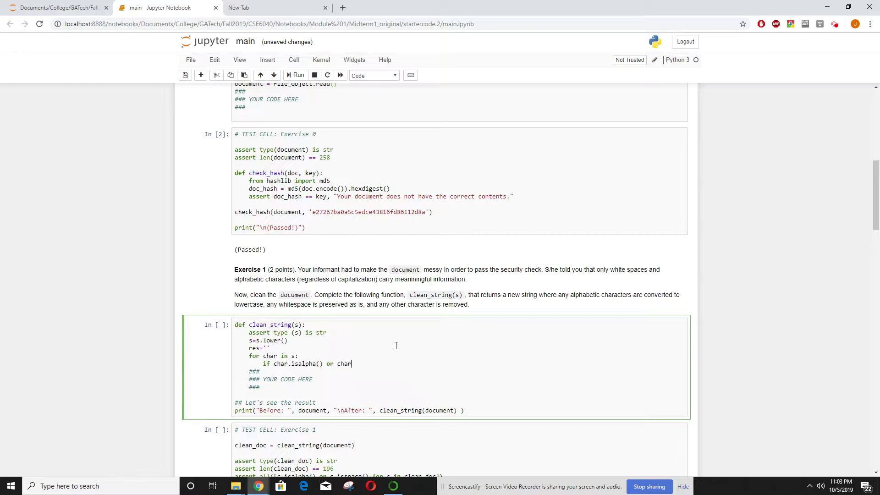
key(ctrl+s)
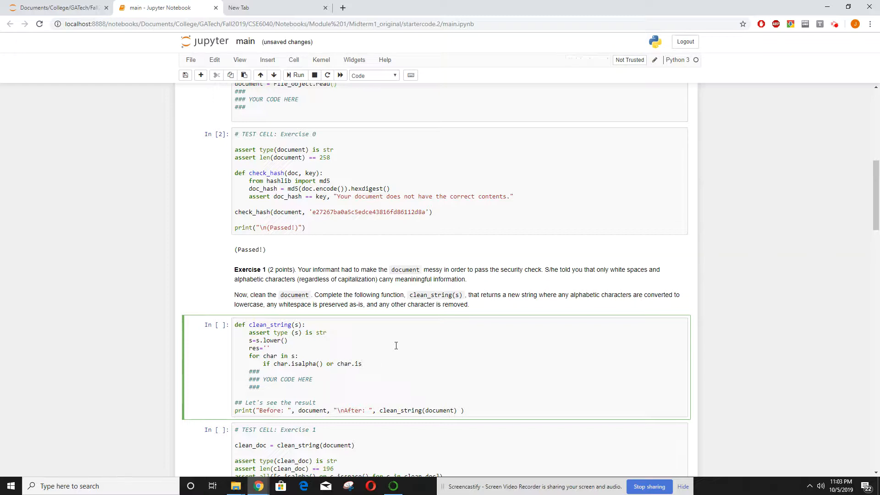
text(space():)
text(res+=cha)
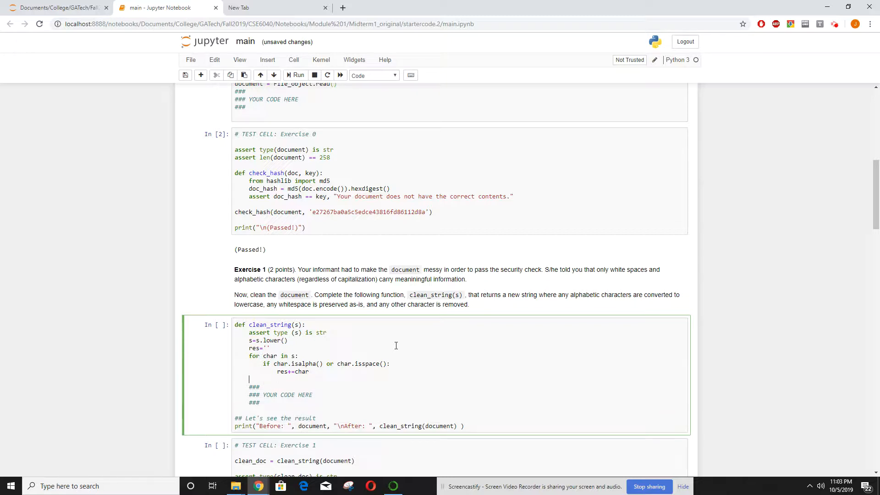
text(return res)
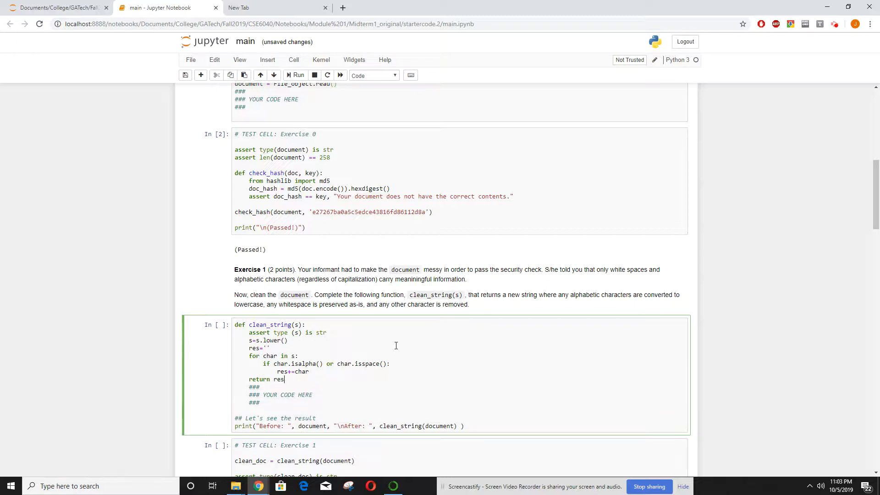
mouse_move(430, 350)
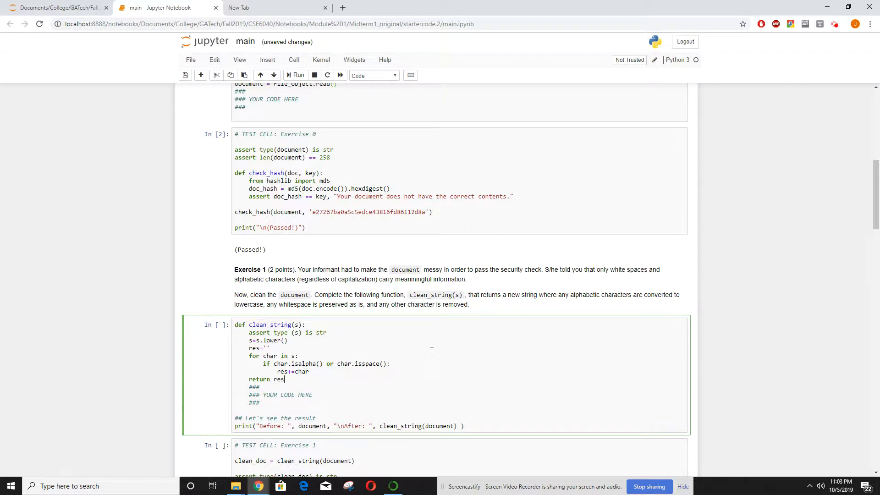
click(295, 75)
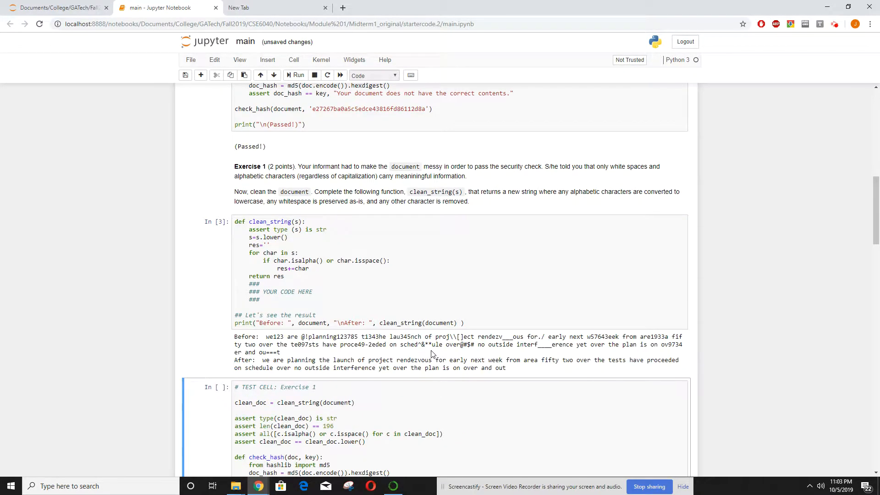
scroll(down, 3)
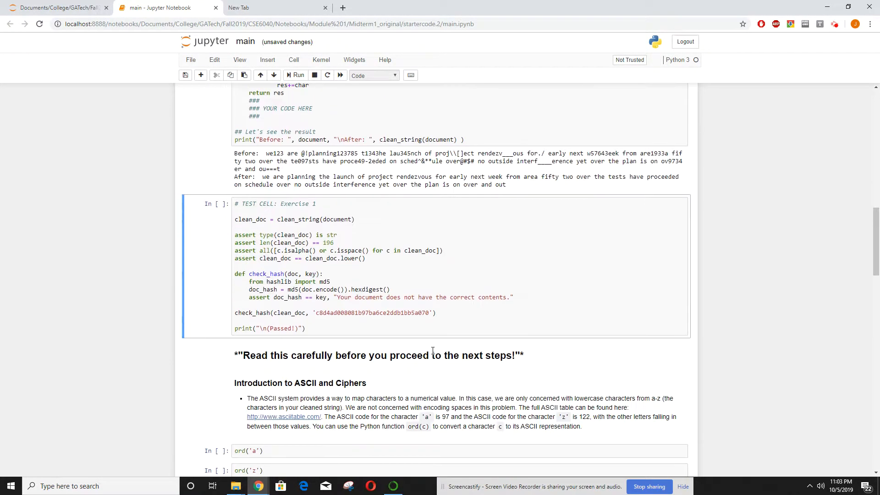
click(296, 75)
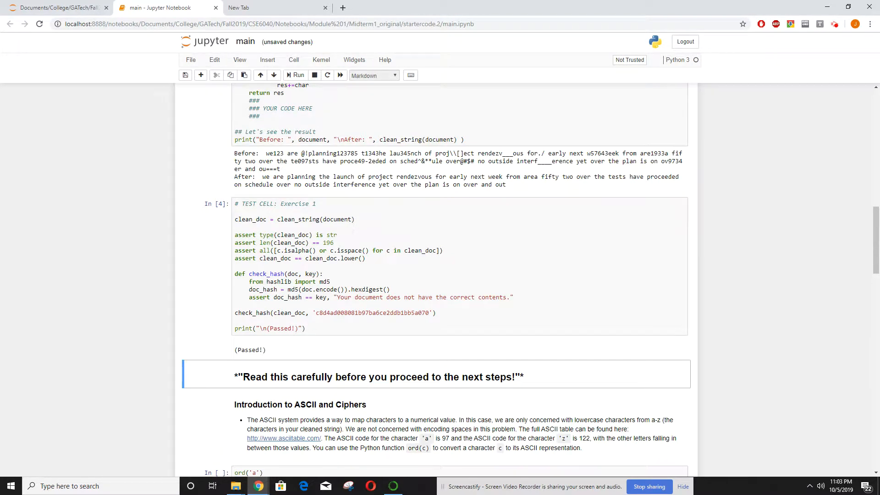
Step: Run the ASCII demo cells showing ord('a') 97, ord('z') 122, chr(97) 'a', chr(122) 'z'
scroll(down, 3)
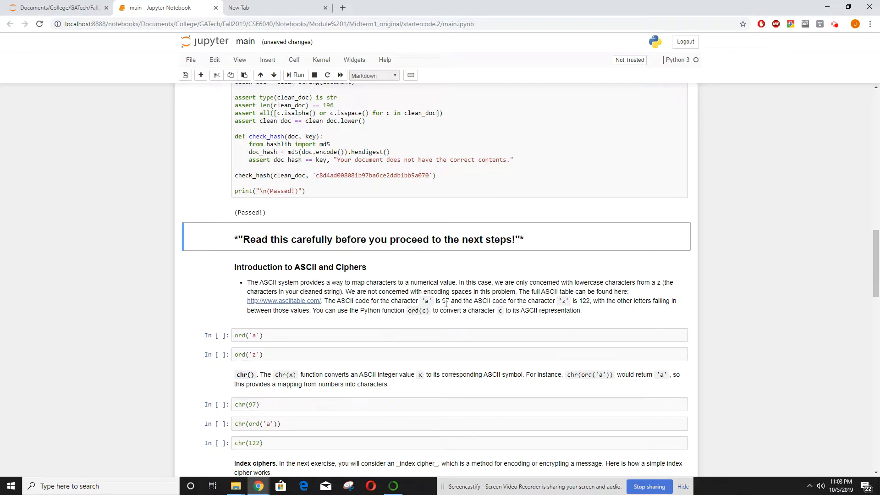
scroll(down, 3)
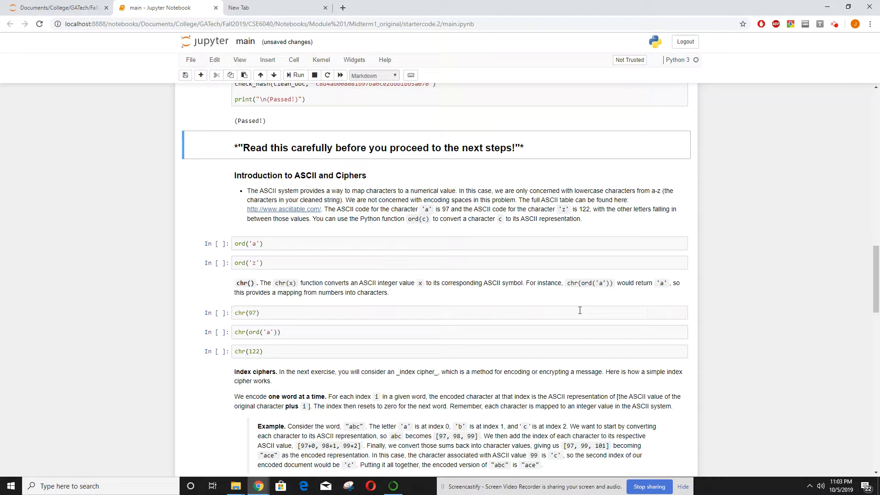
click(298, 74)
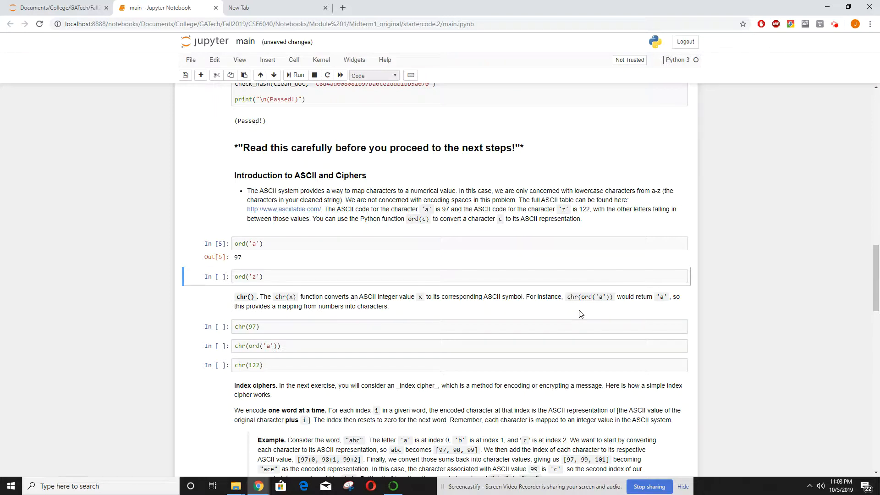
click(298, 75)
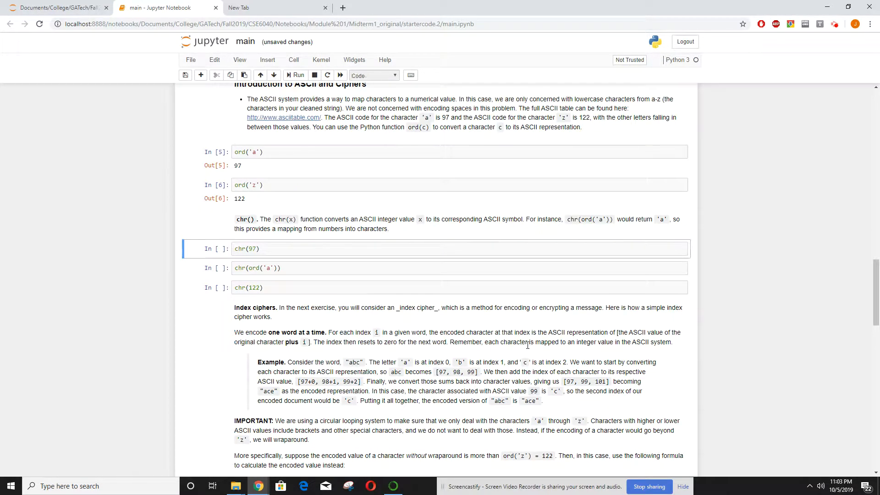
click(294, 75)
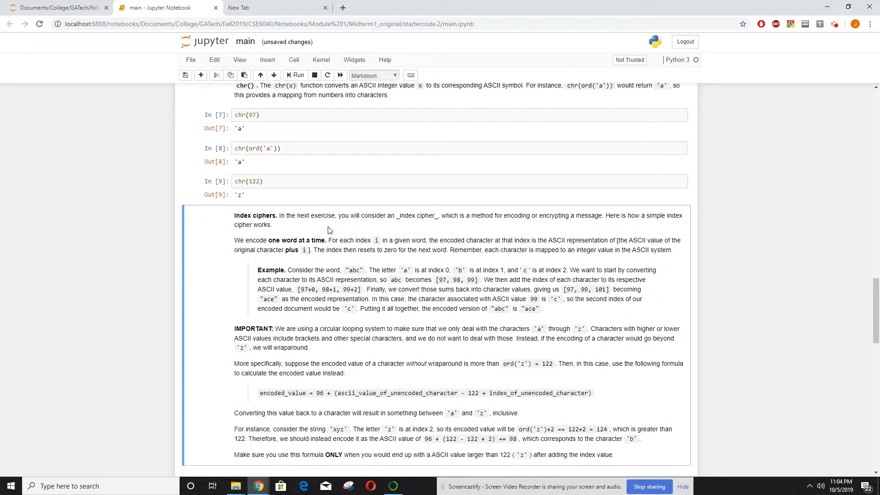
scroll(down, 3)
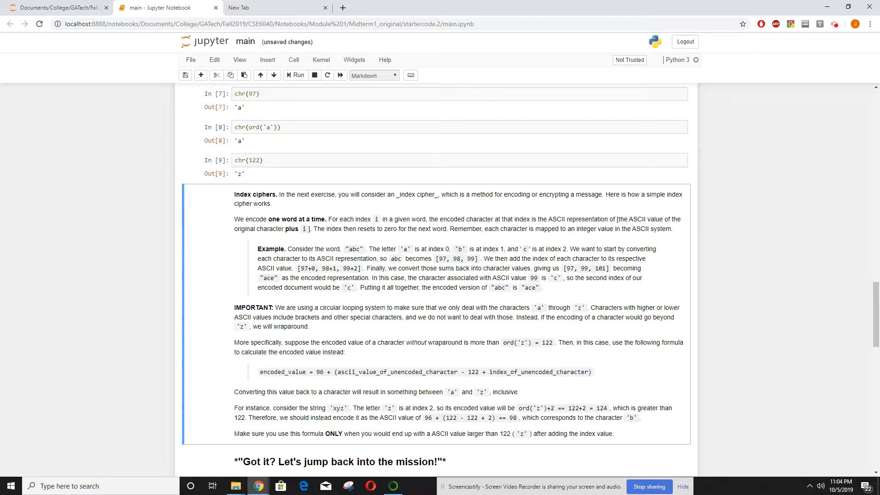
mouse_move(406, 248)
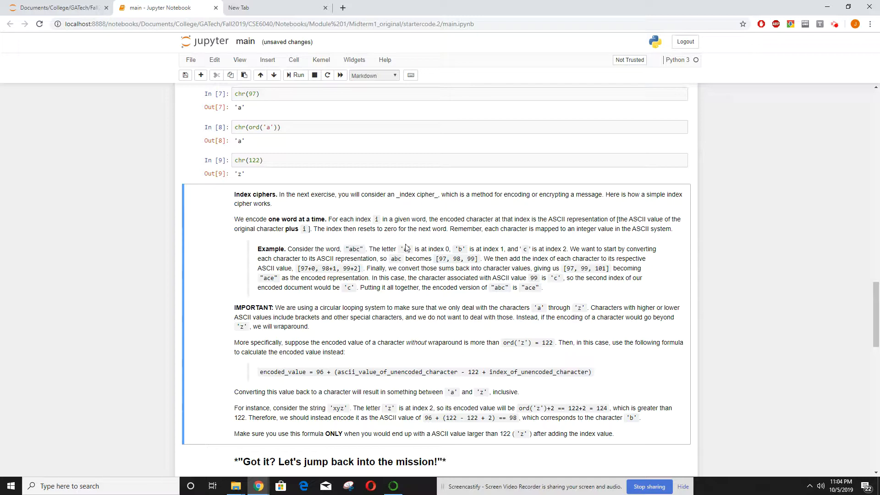
scroll(down, 3)
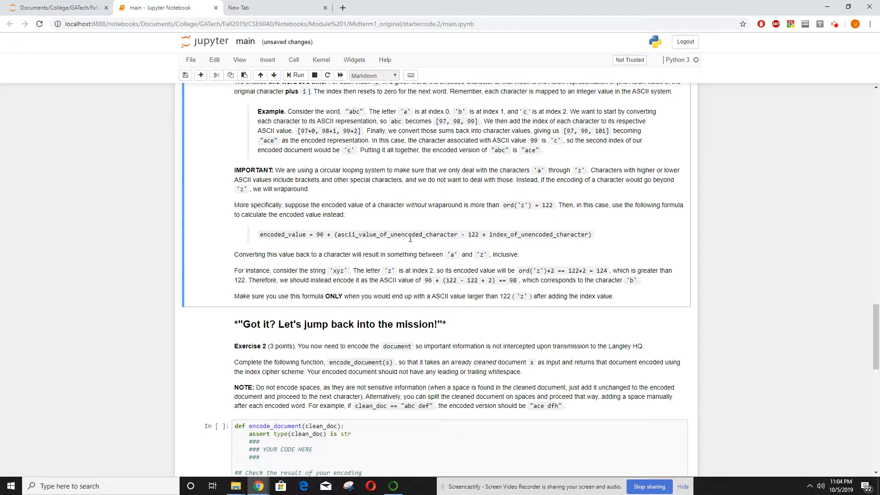
scroll(down, 3)
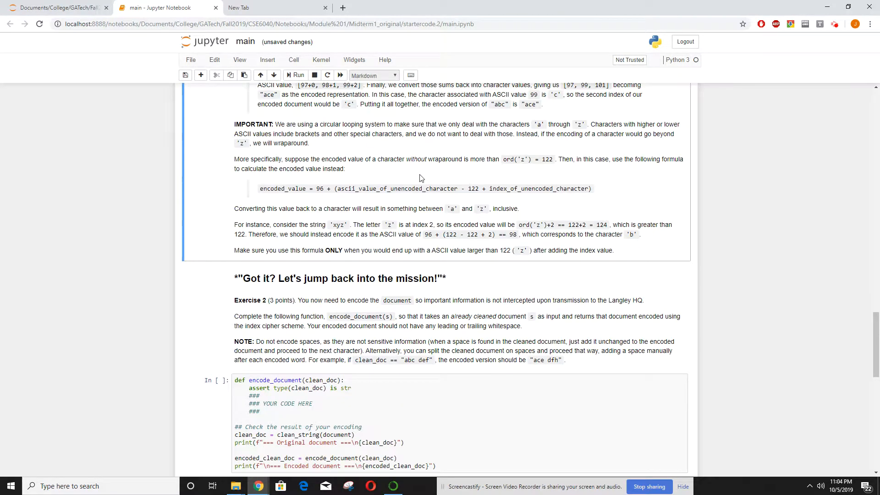
scroll(down, 3)
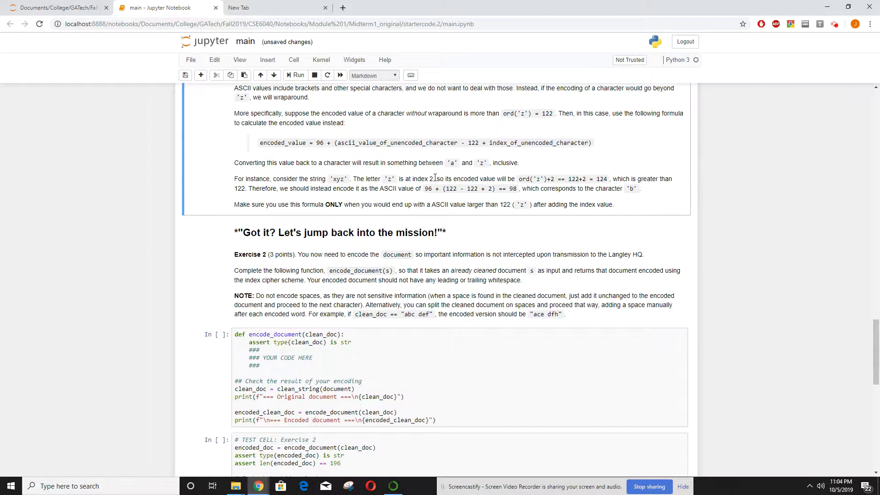
scroll(down, 3)
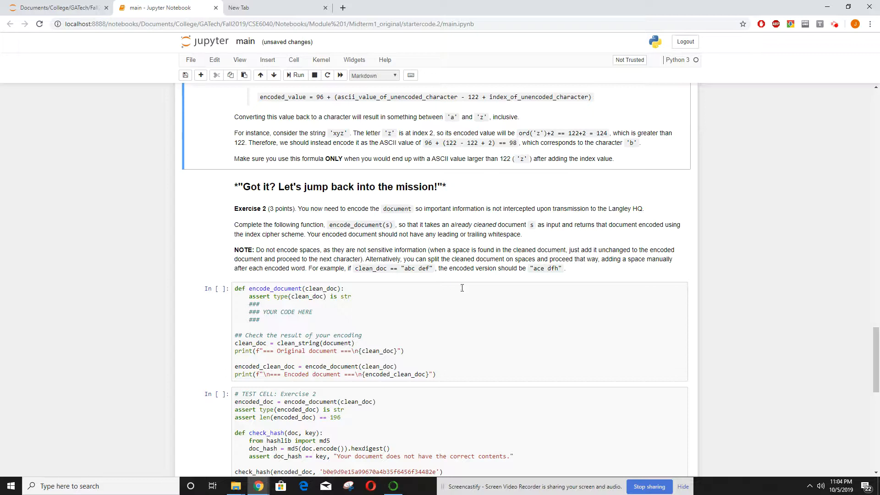
Step: In encode_document, initialise indi=0 and res='' and loop over each char in clean_doc
click(383, 303)
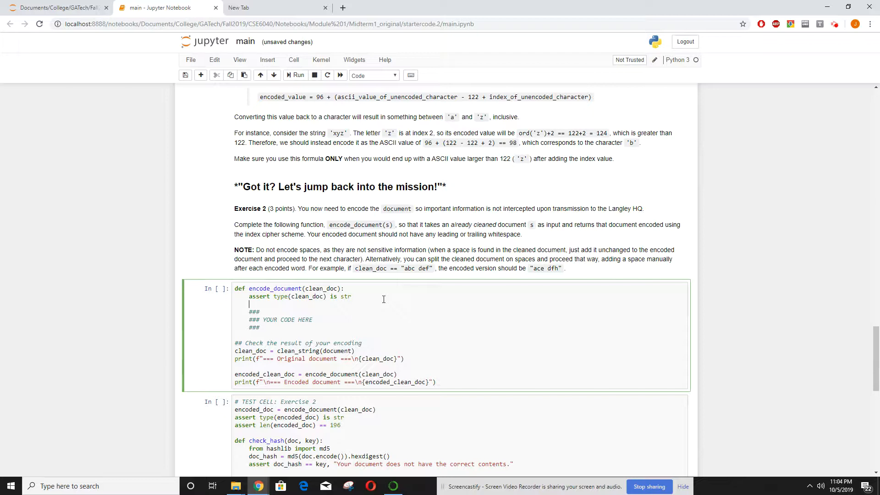
text(indi=)
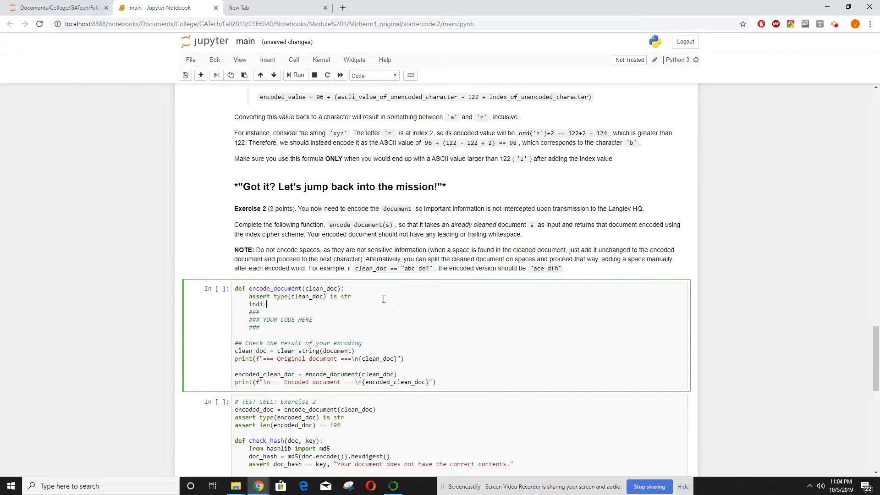
text(0)
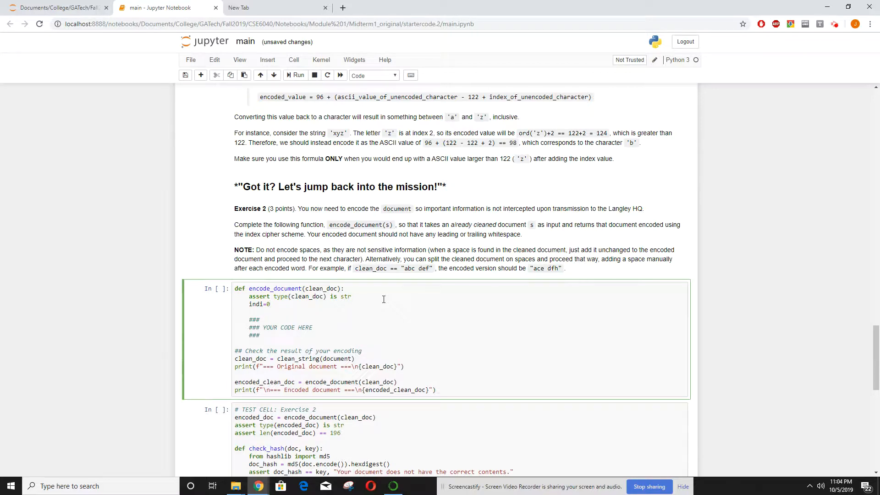
text(res='')
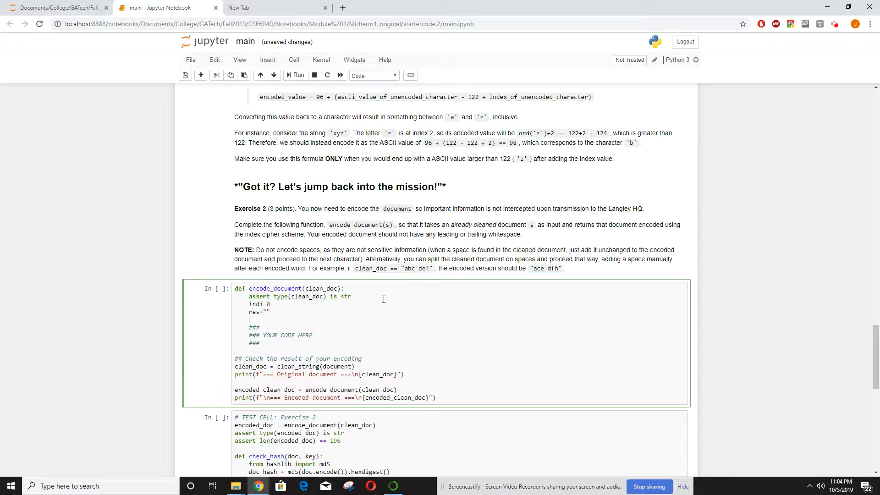
text(for)
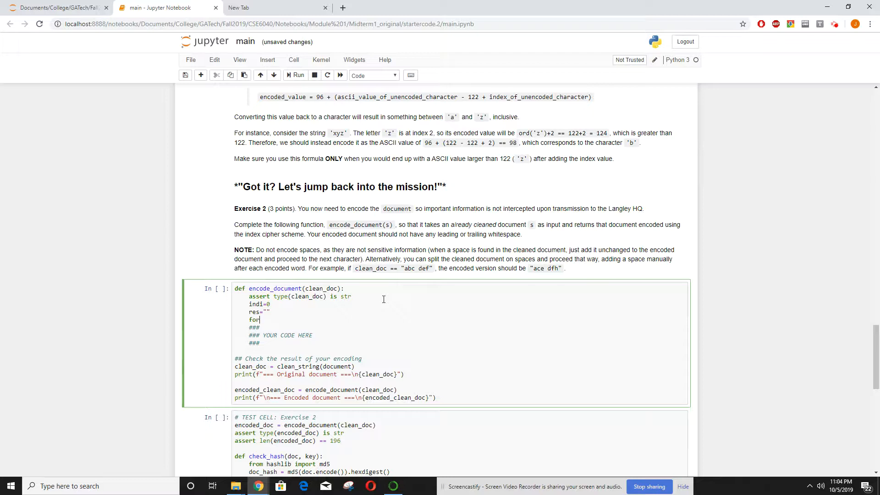
text(char in)
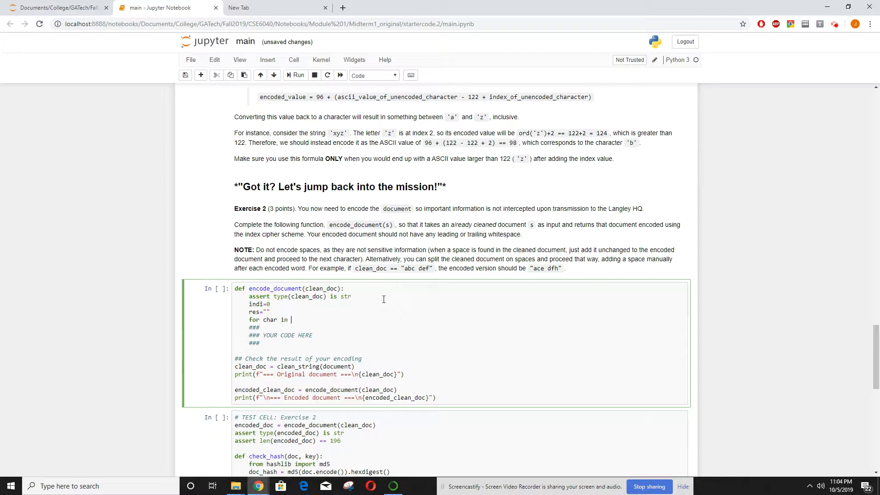
text(clean_doc)
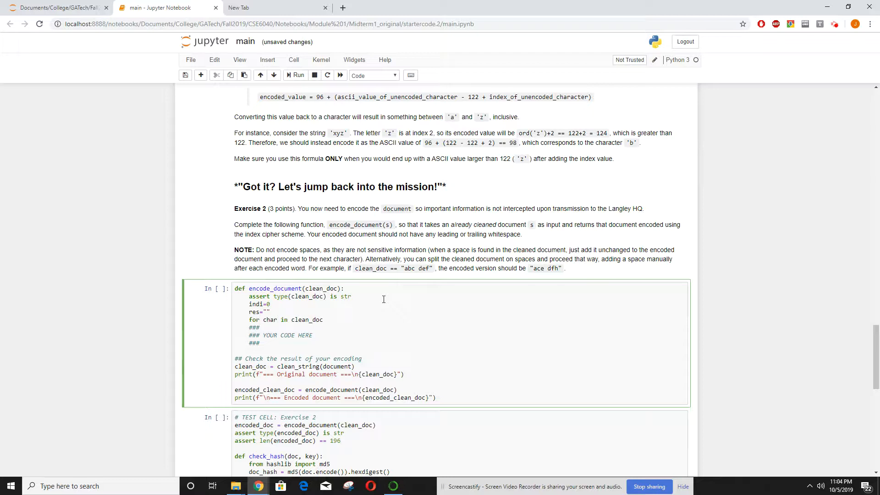
Step: Add an isspace() branch that resets indi to 0, appends the space, and continues
text(if)
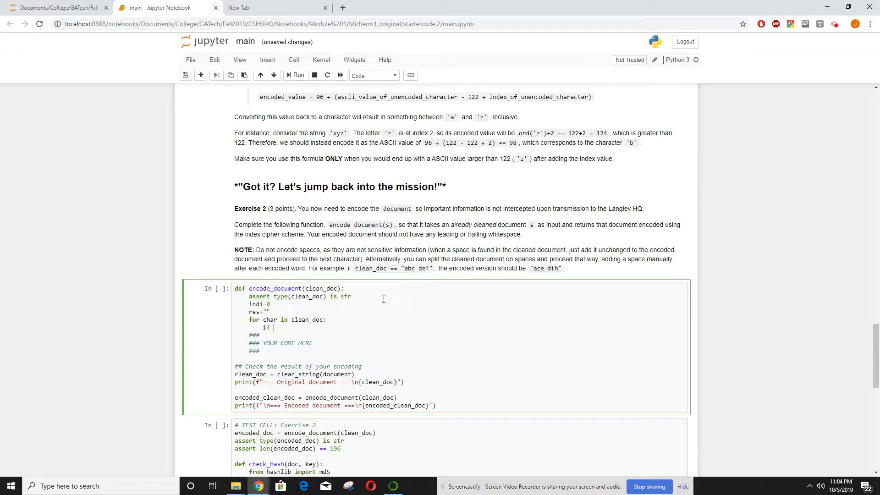
text(char.)
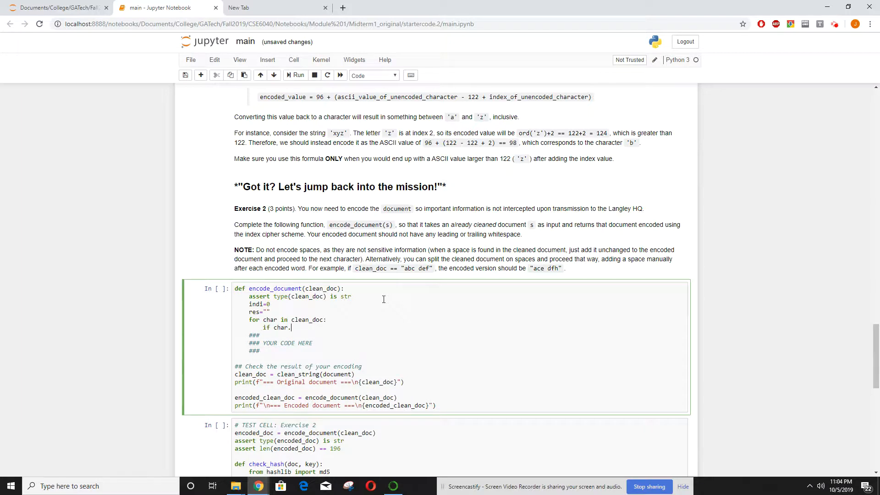
text(isspace():)
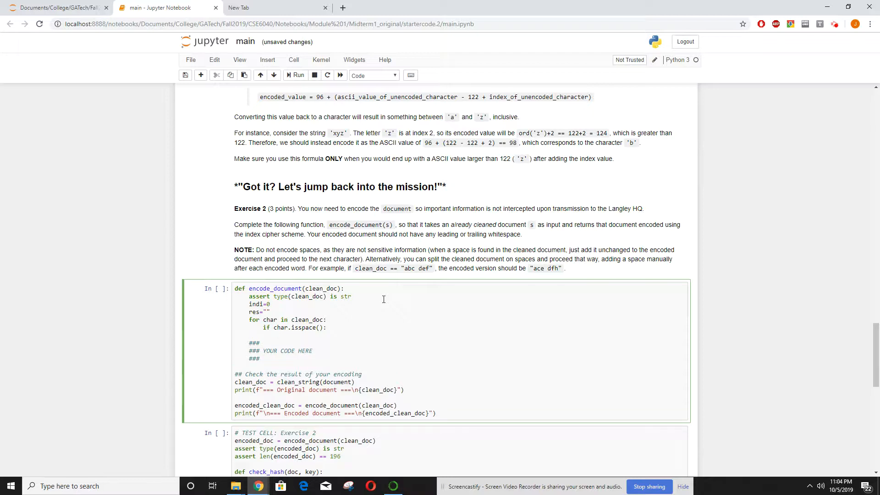
text(indi=0)
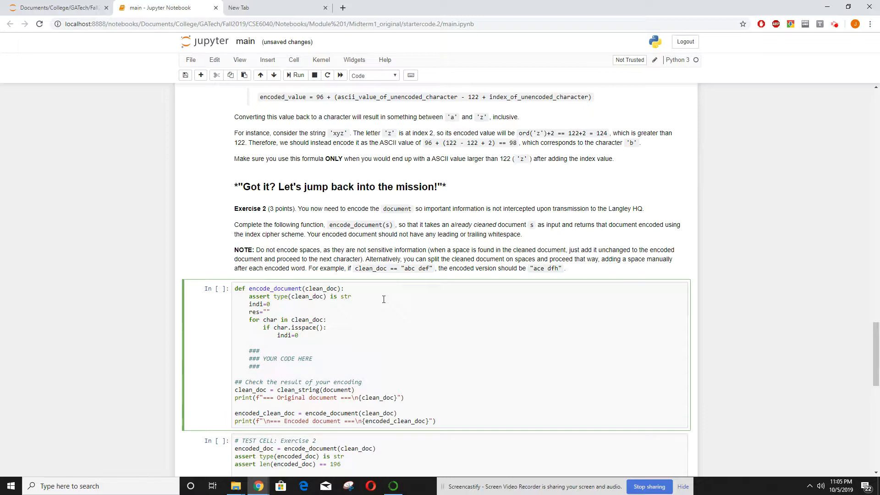
text(res+=cha)
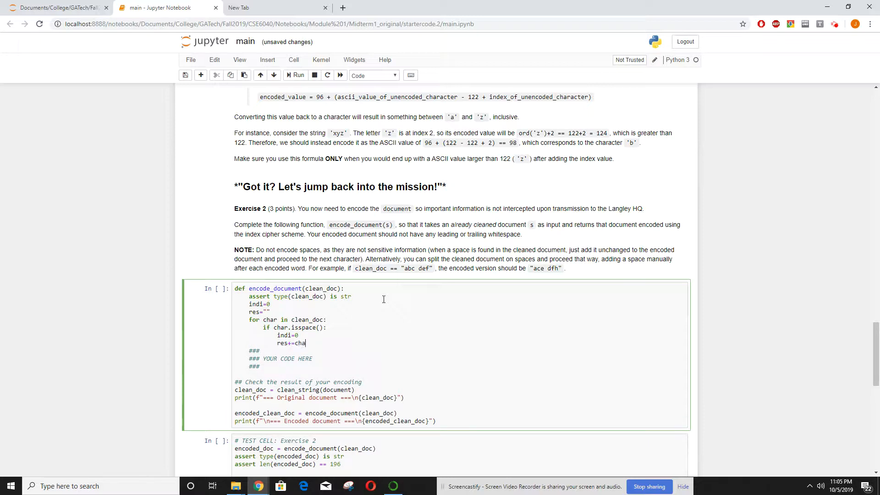
key(Return)
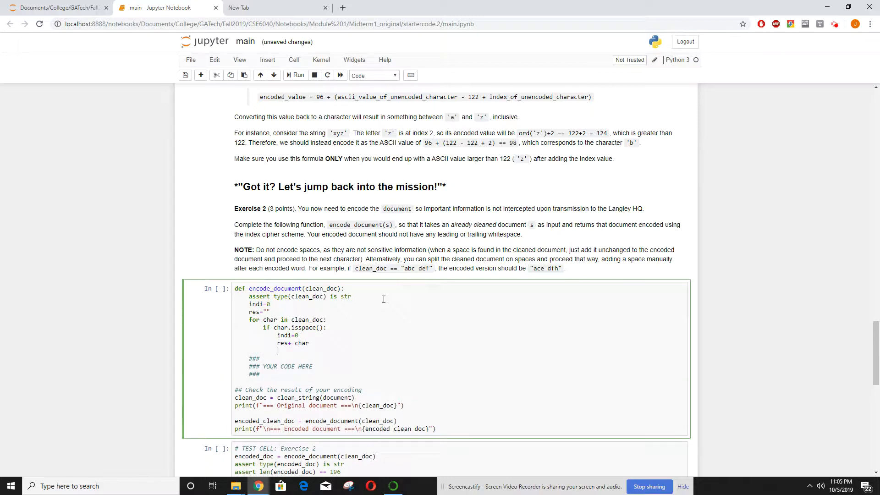
text(continue)
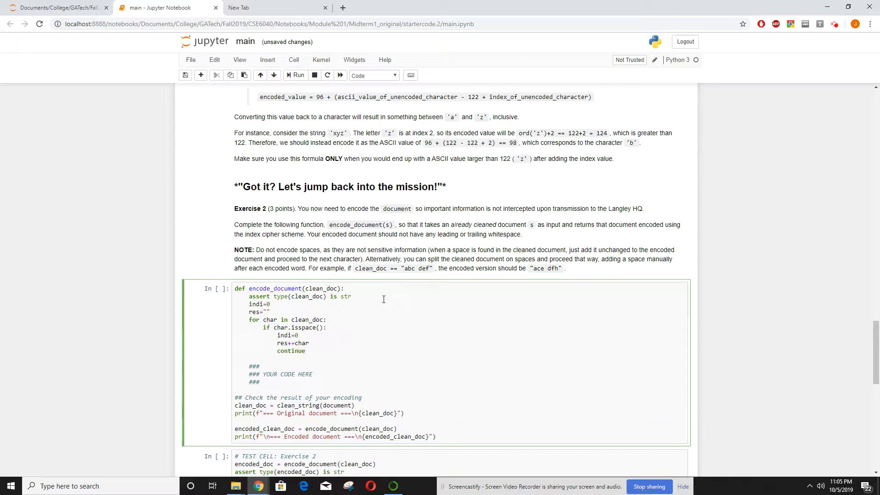
text(val;)
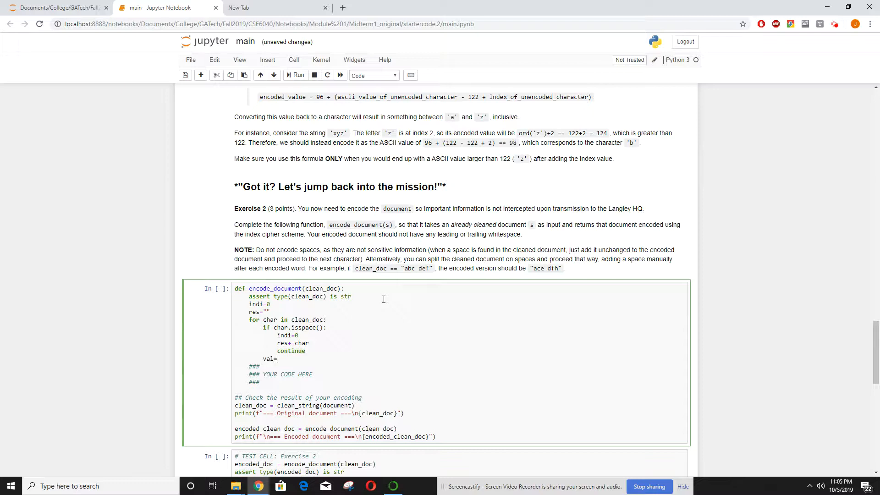
Step: Set val=ord(char) and, for lowercase values up to 122, add indi to val
text(ord(char)
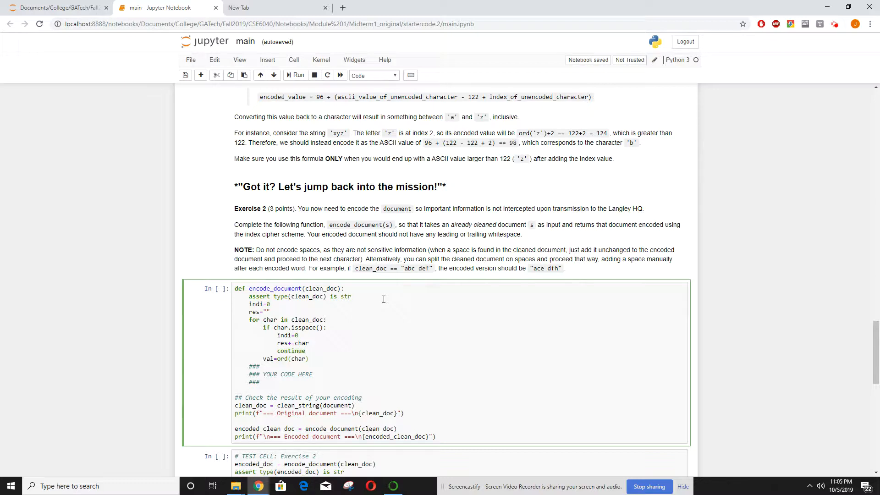
text(if)
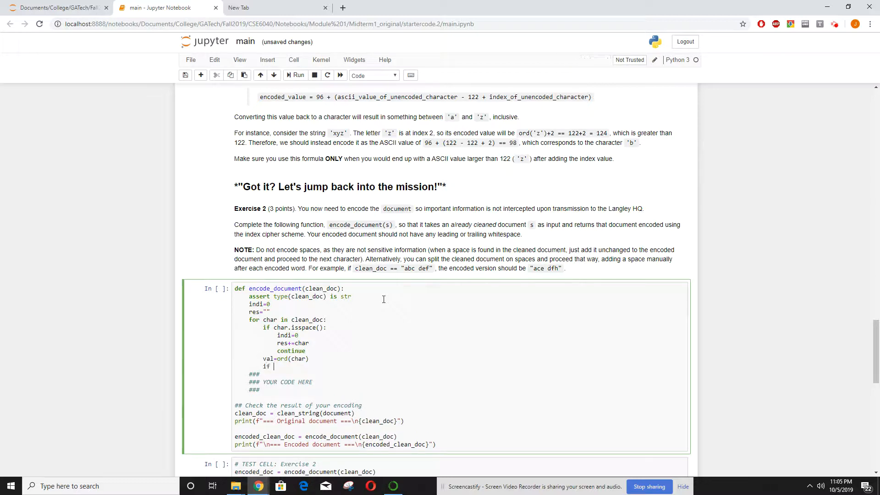
text(val>=97)
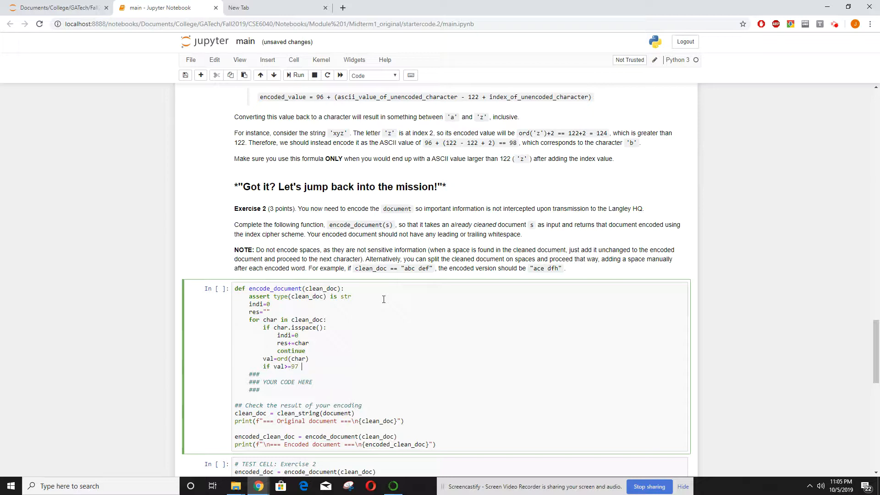
text(and val<=)
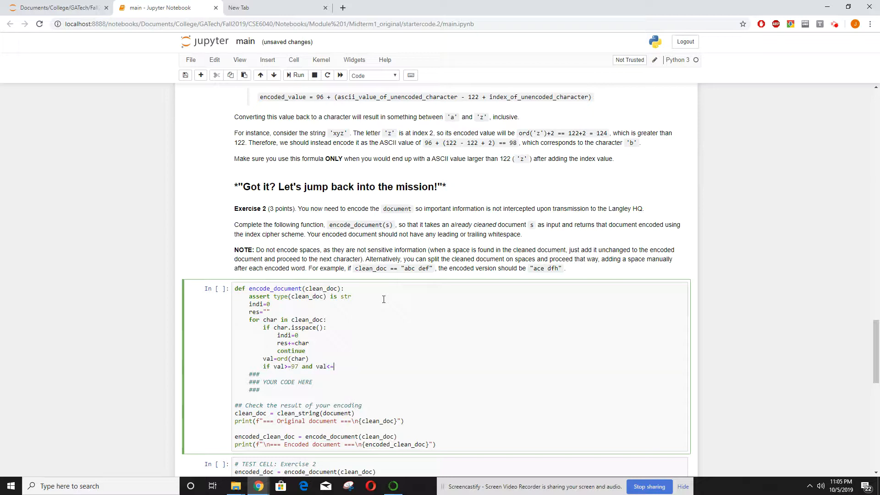
text(122:)
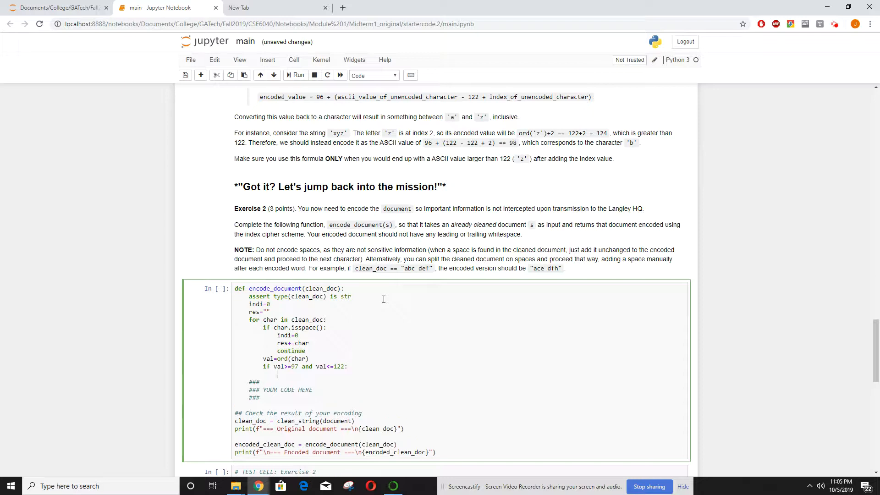
text(v)
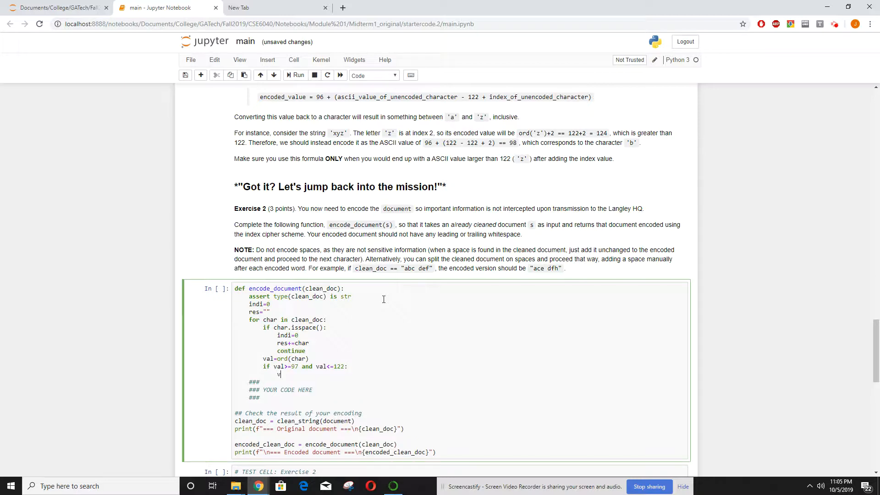
text(al=)
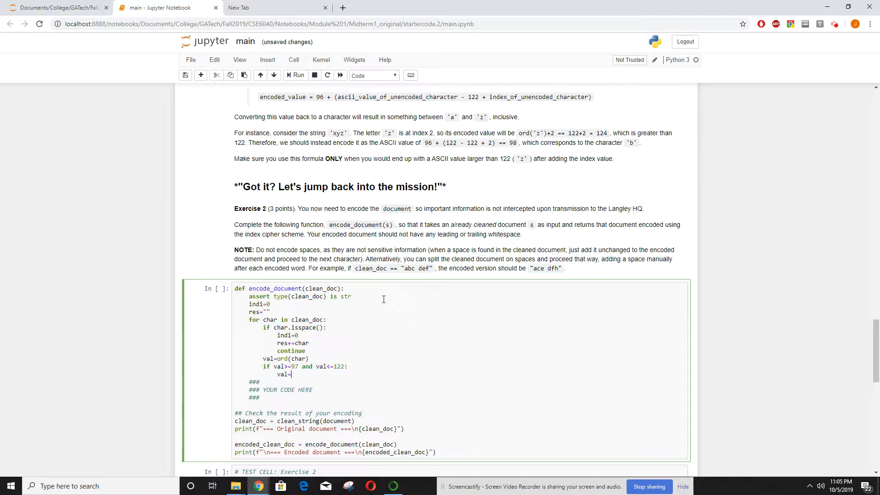
text(val+i)
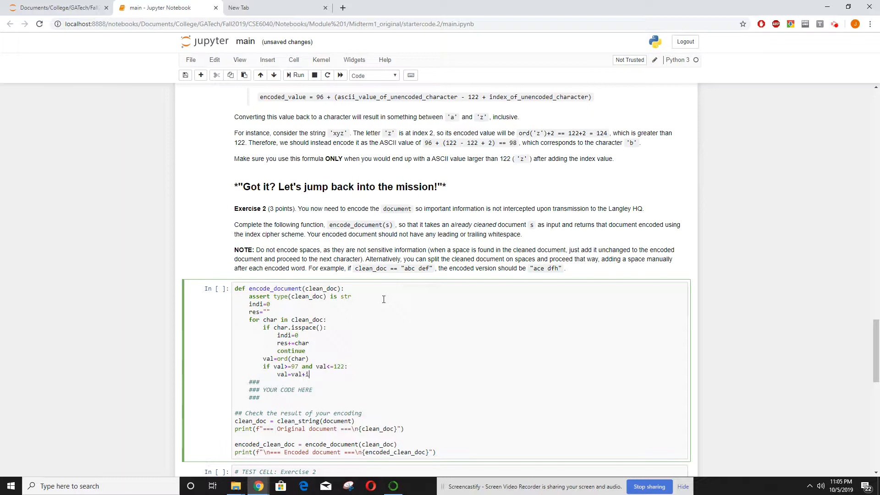
text(ndi)
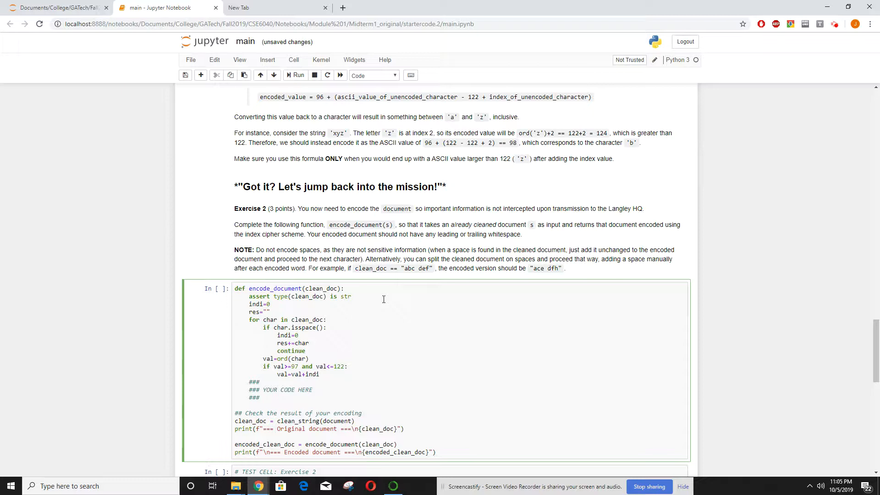
click(319, 374)
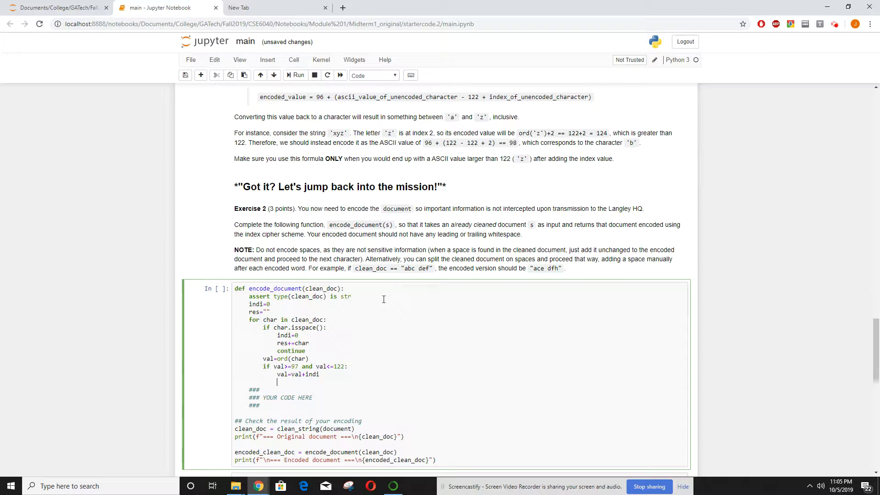
Step: Add a nested check: if val>122, set val=96+val-122
text(if va;)
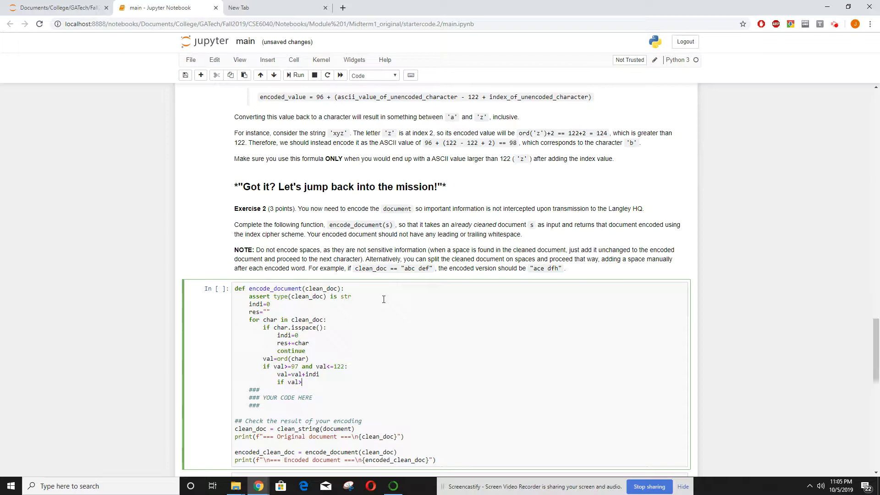
text(122:)
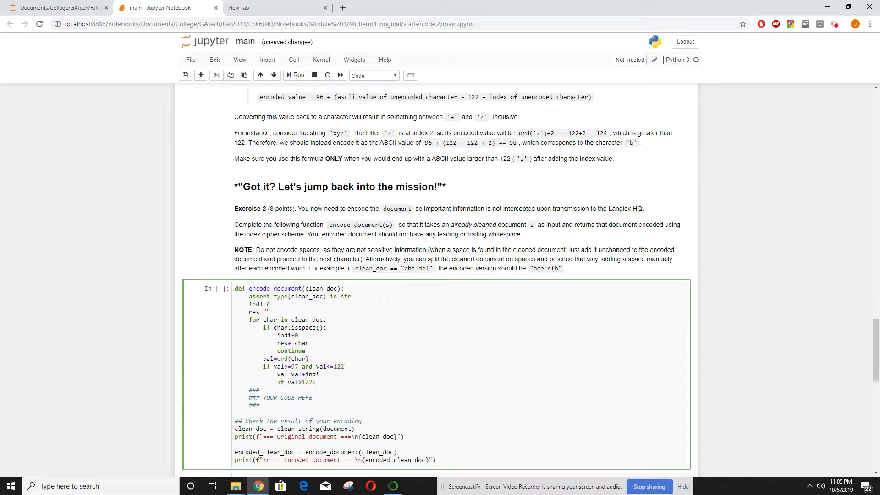
text(val)
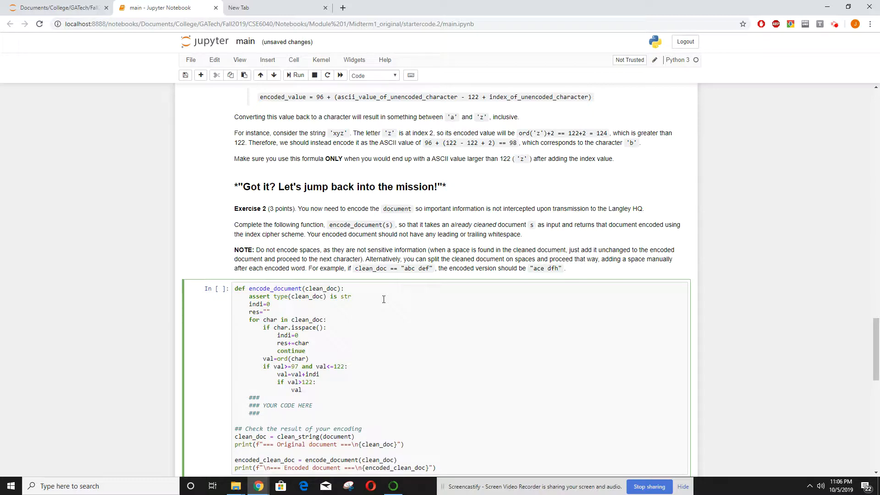
text(=9)
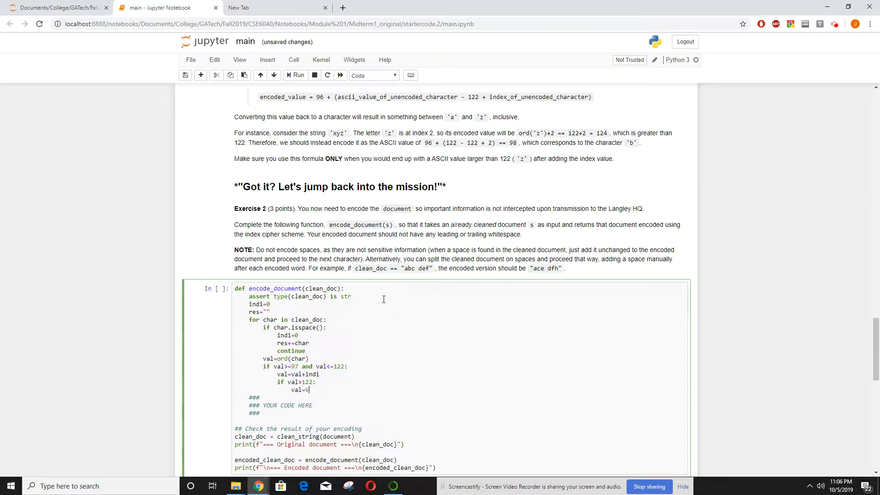
text(6+)
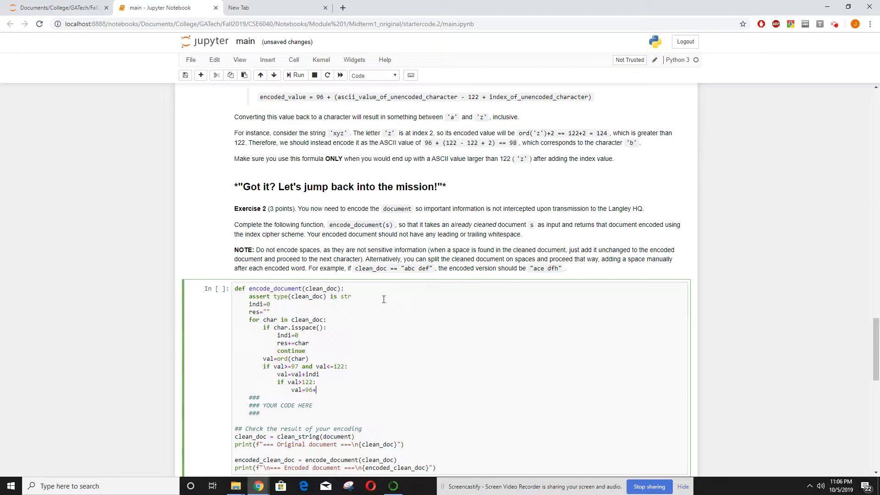
text(val-122)
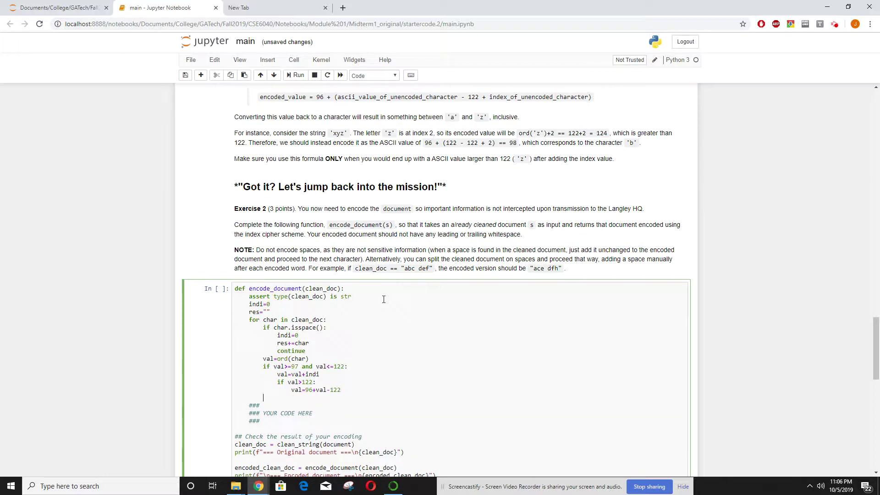
Step: Convert val back to char2, append it to res, and increment indi by 1
text(char2)
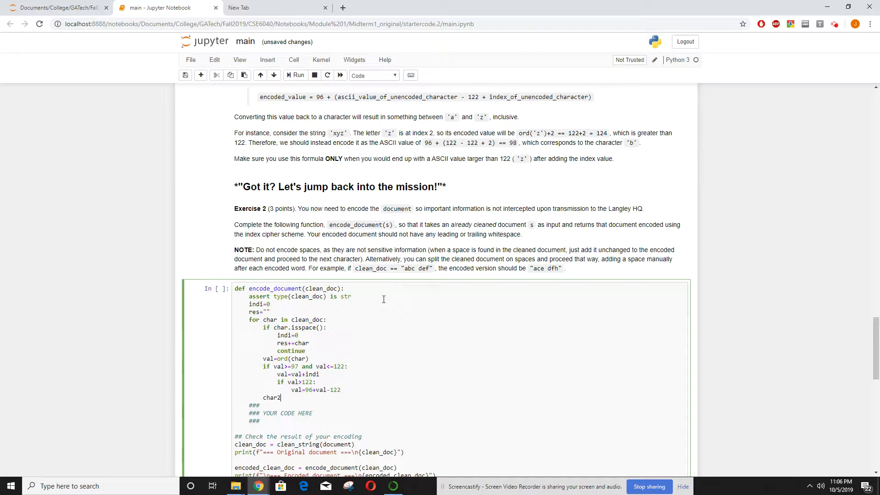
text(=char)
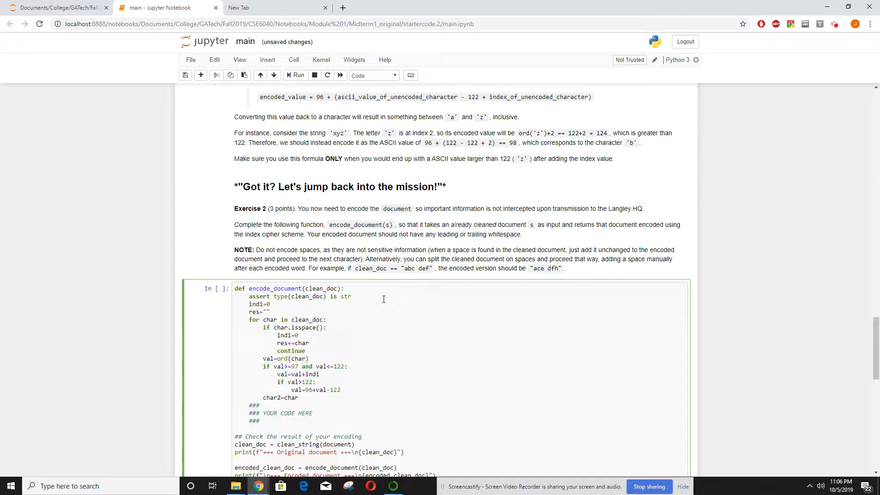
text((val))
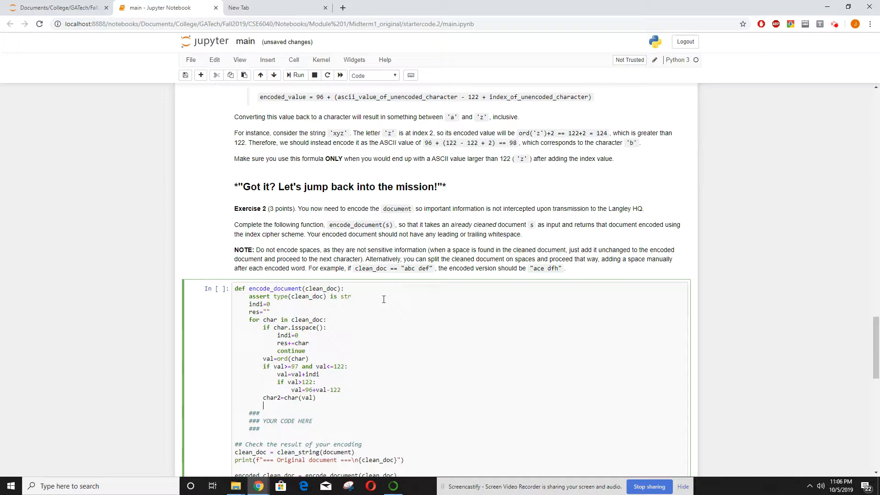
text(res+=)
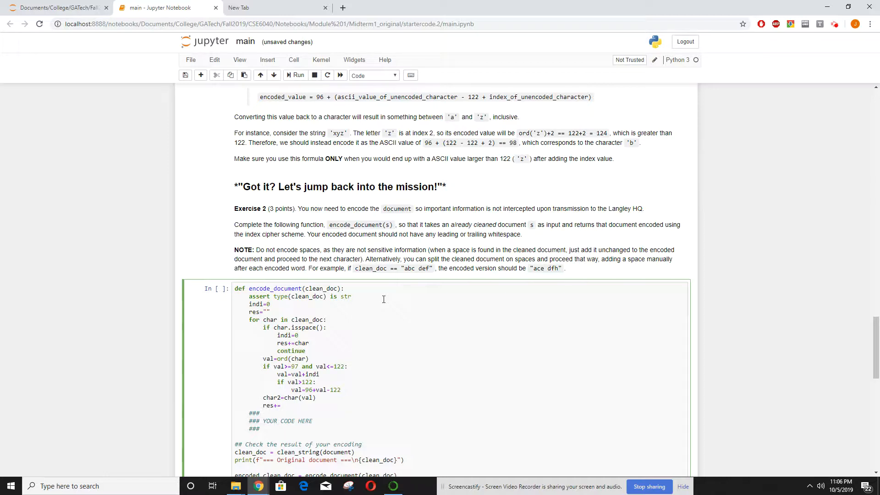
text(char2)
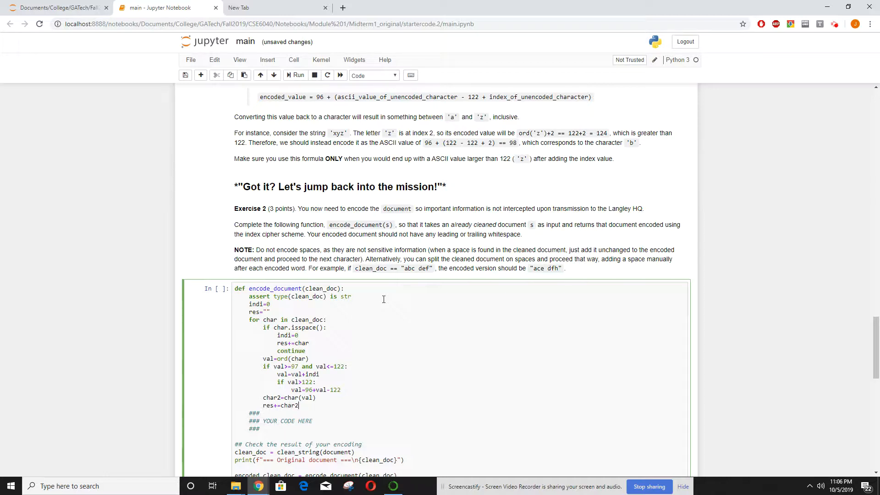
key(enter)
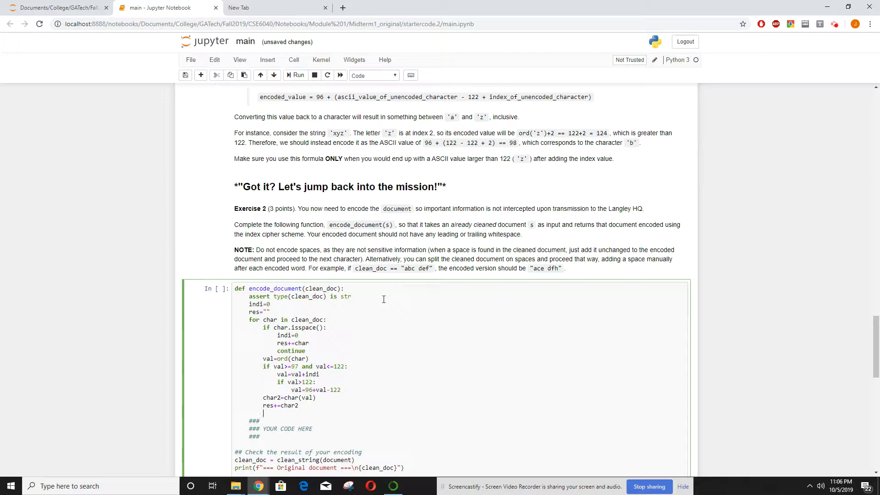
text(indi+=1)
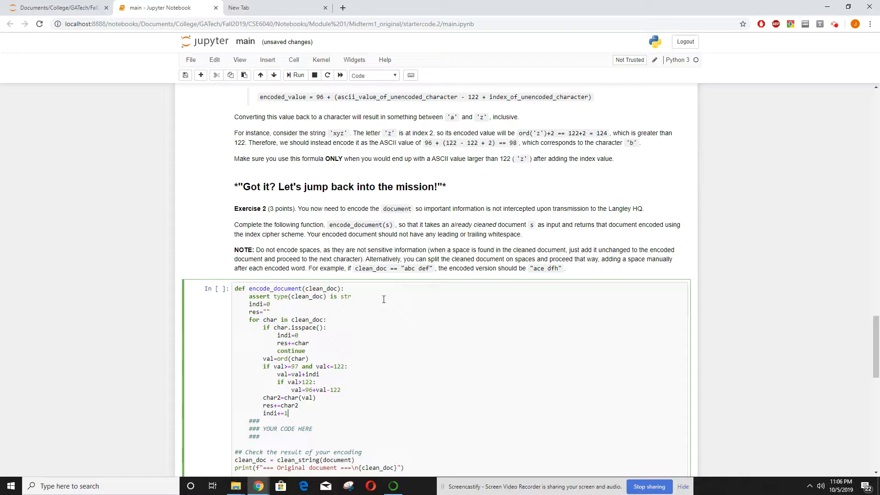
mouse_move(347, 398)
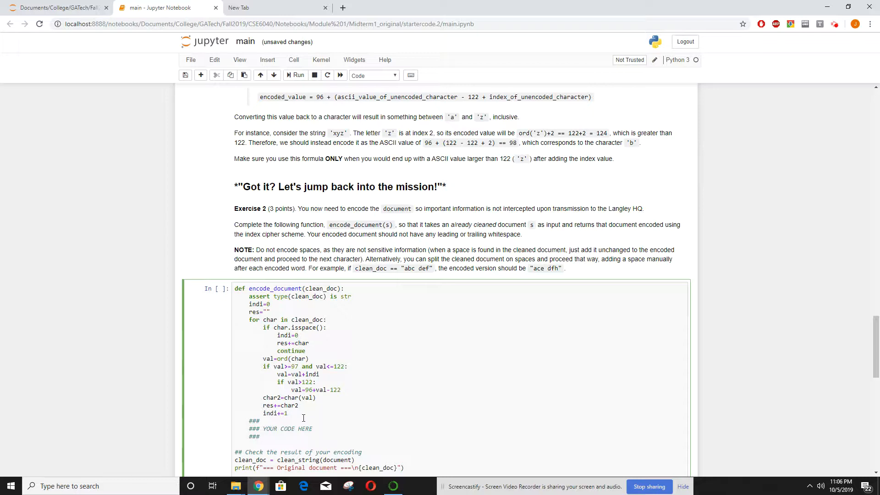
Step: After the loop, set res=res.strip() and return res
key(enter)
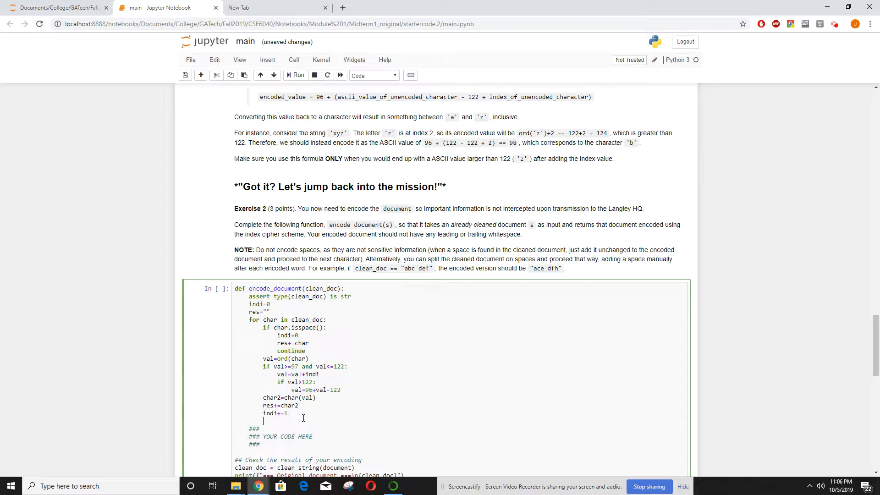
text(res.)
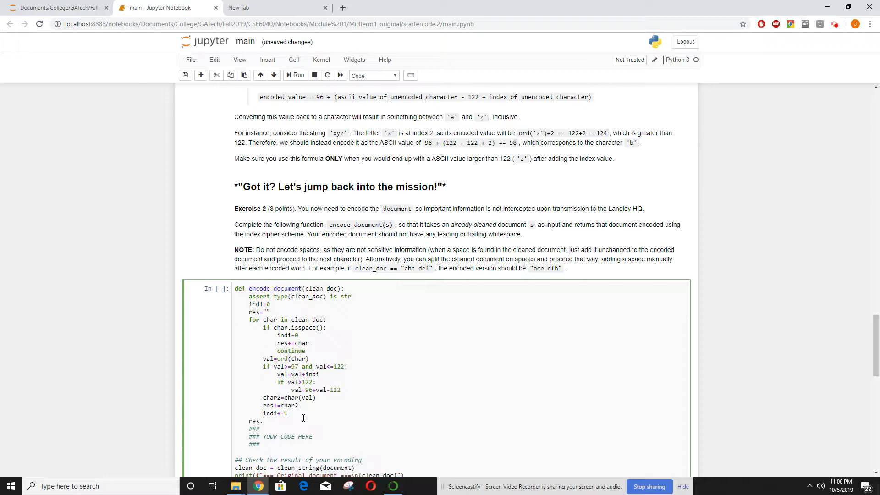
text(strip)
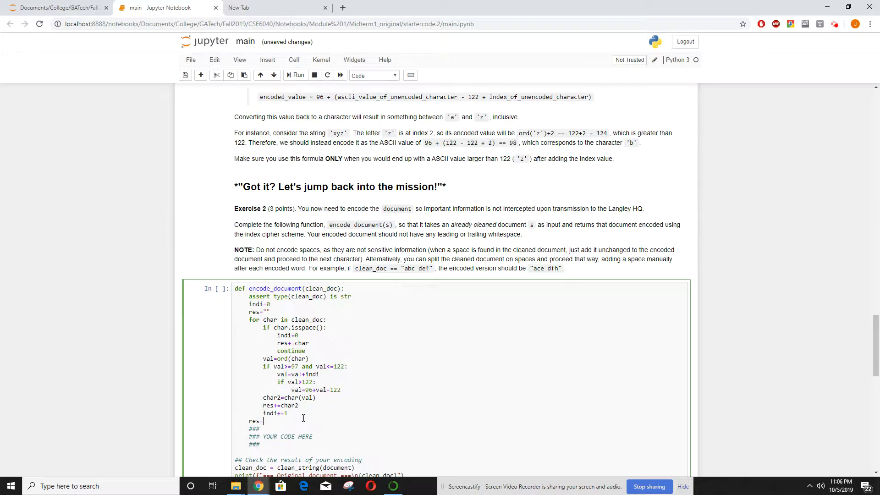
text(res.strip)
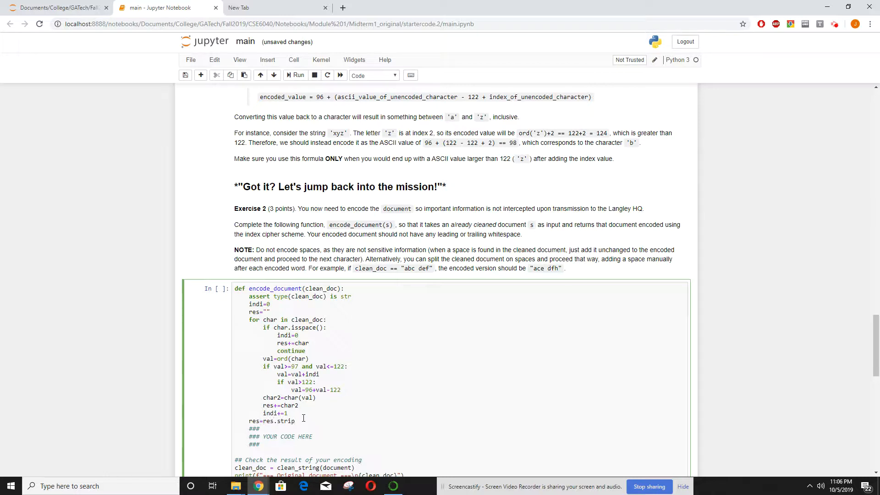
text(())
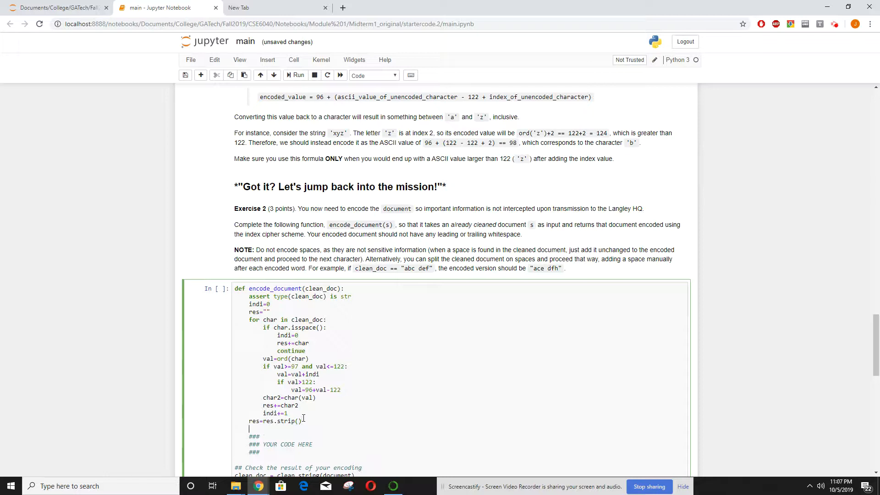
text(return res)
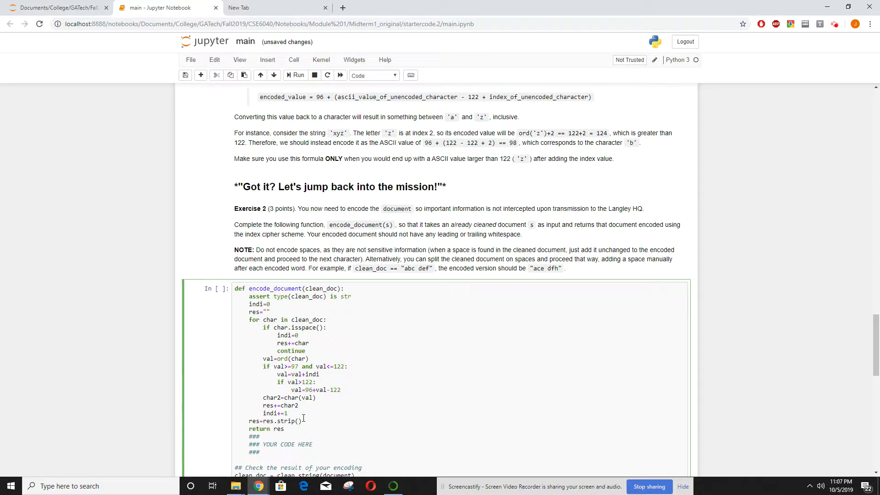
scroll(down, 3)
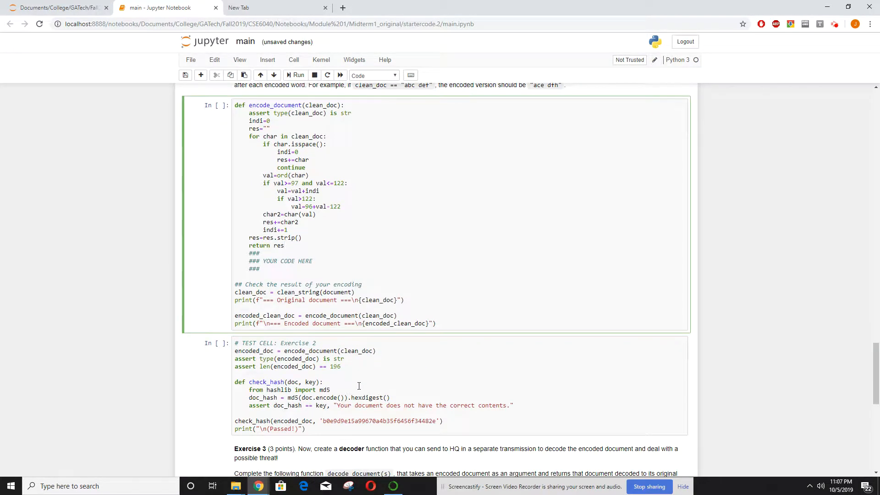
Step: Run the encoding cell, fix char(val) to chr(val), and rerun to print the encoded document
click(297, 75)
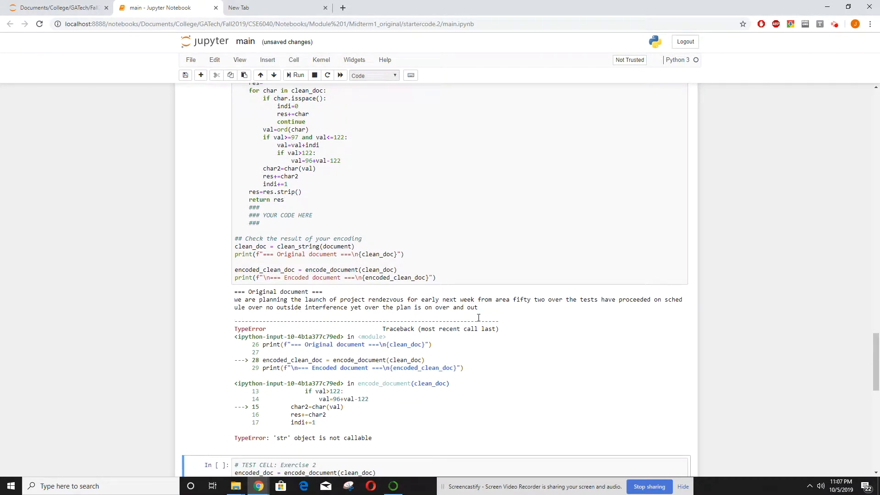
scroll(down, 3)
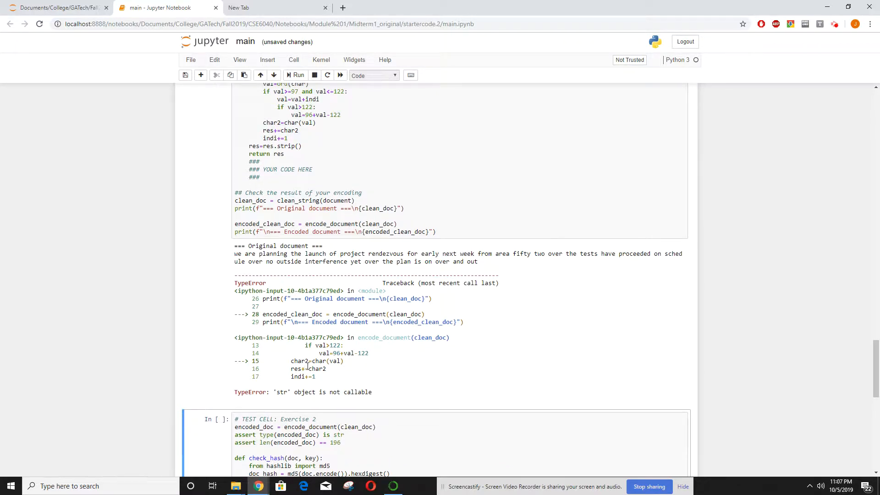
mouse_move(457, 311)
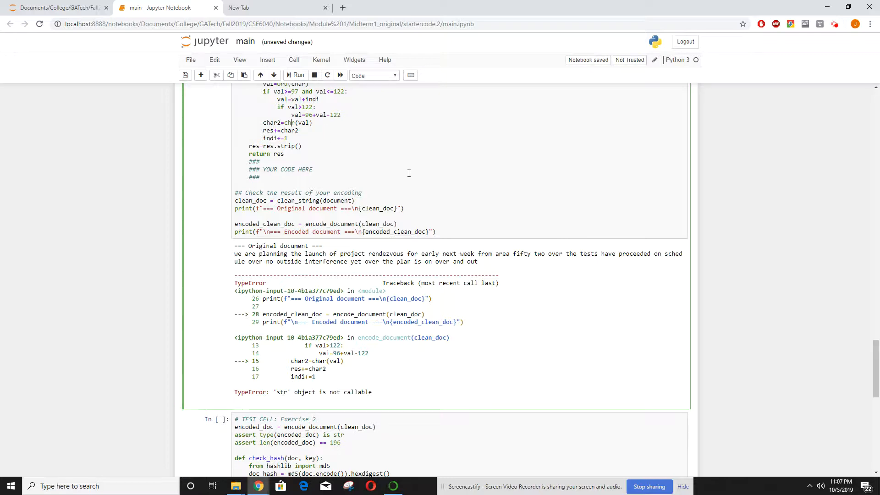
click(295, 75)
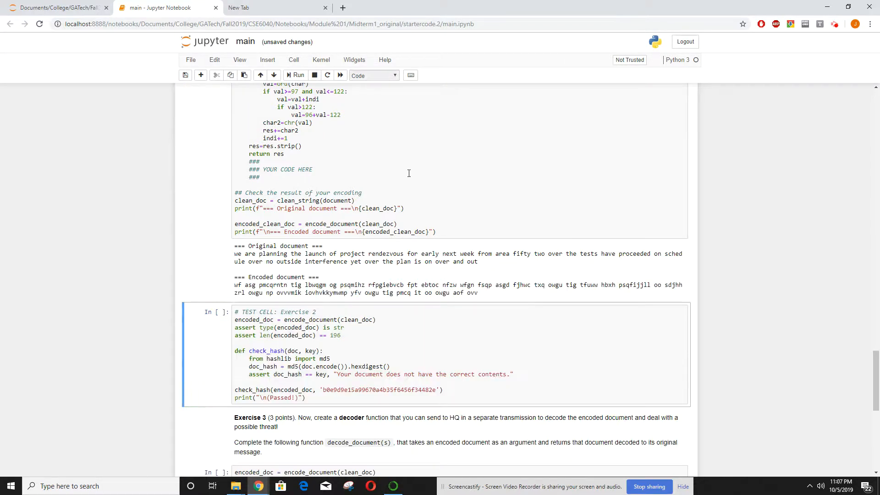
scroll(down, 3)
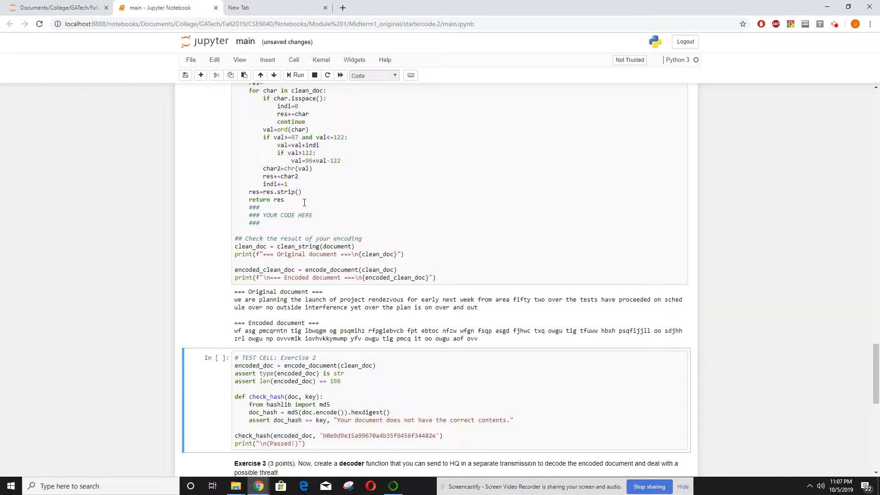
scroll(down, 3)
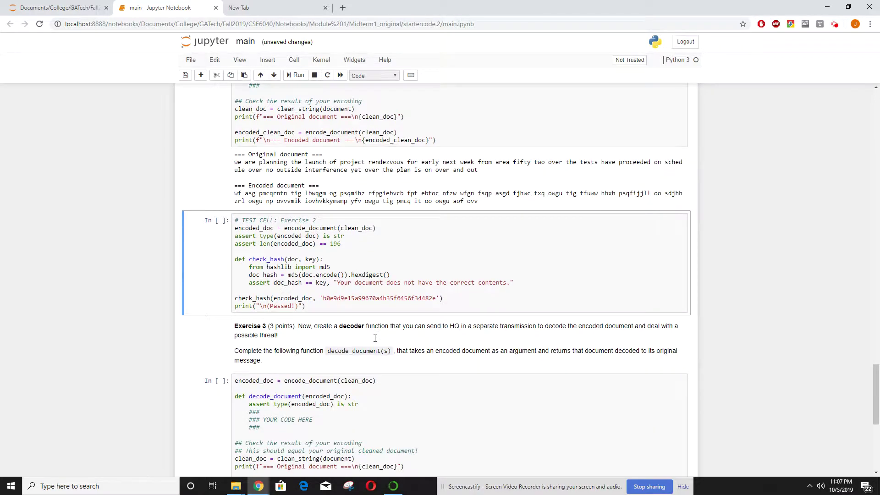
Step: Run the Exercise 2 test cell so it prints Passed
click(296, 75)
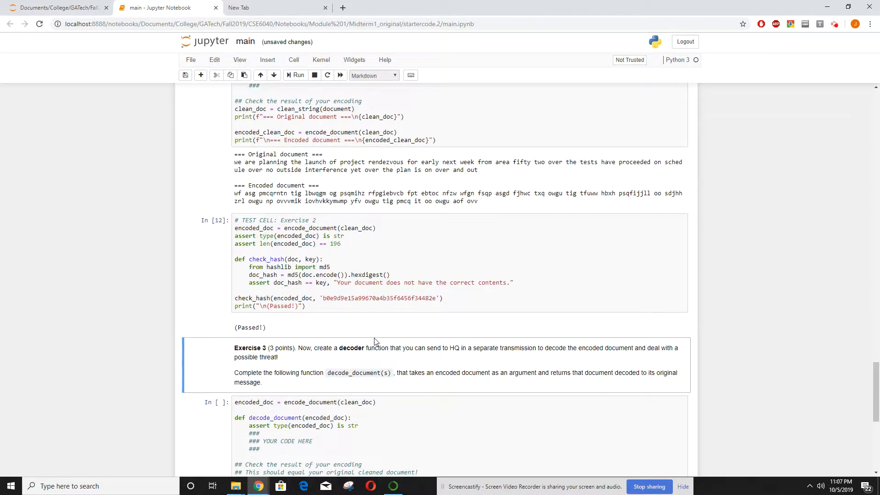
scroll(down, 3)
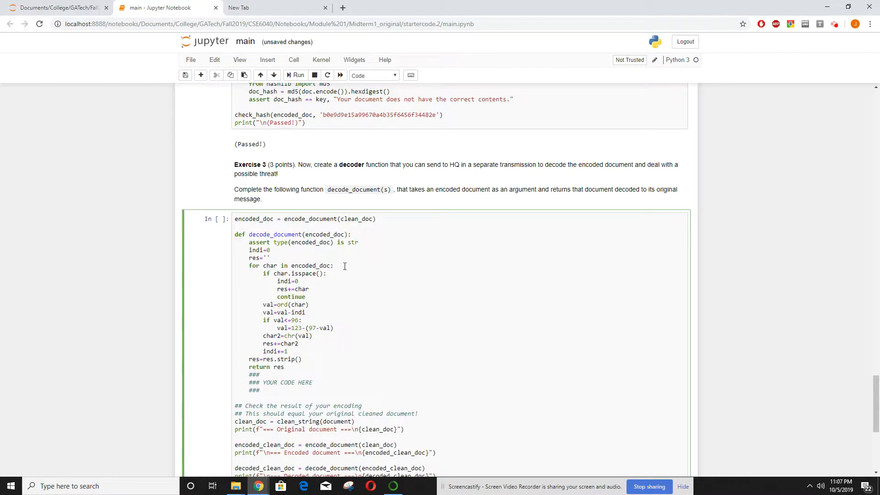
Step: Scroll down past the decode_document cell to reveal the Exercise 3 test cell
scroll(down, 3)
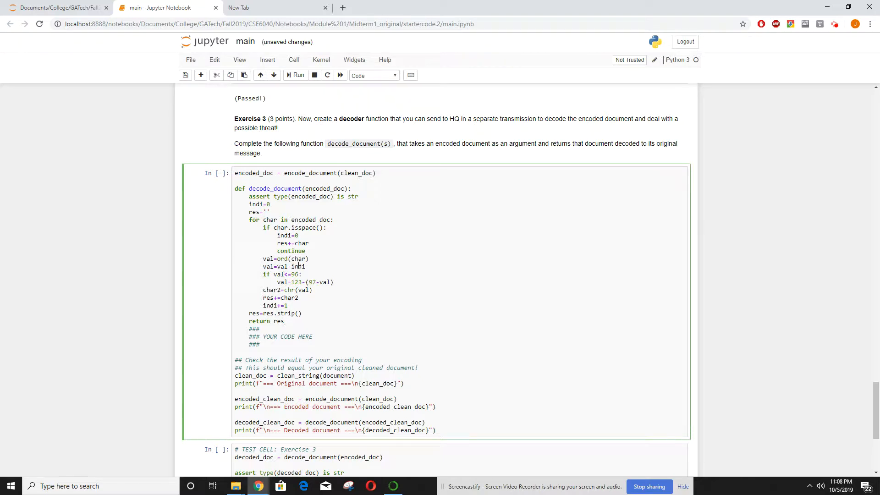
mouse_move(307, 276)
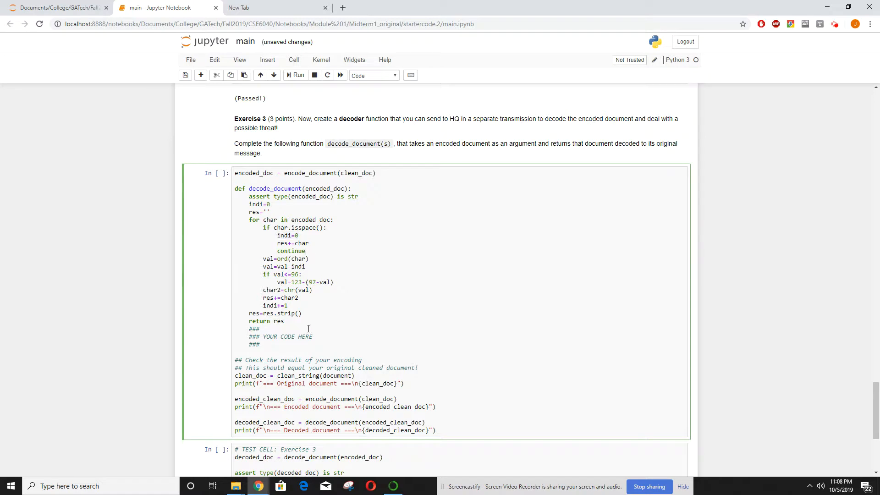
mouse_move(314, 312)
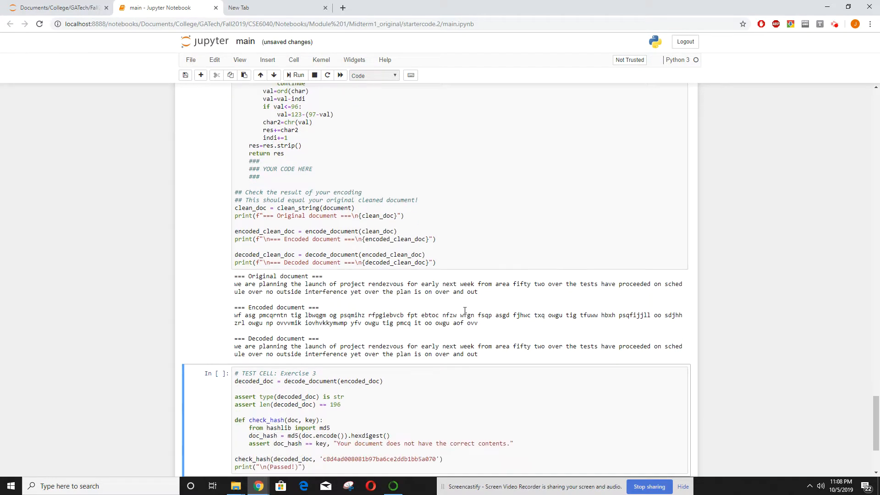
mouse_move(280, 315)
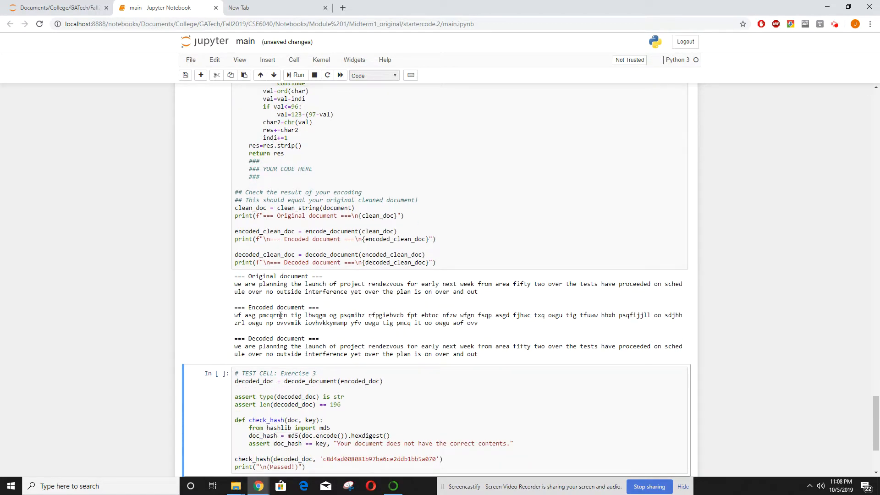
mouse_move(488, 357)
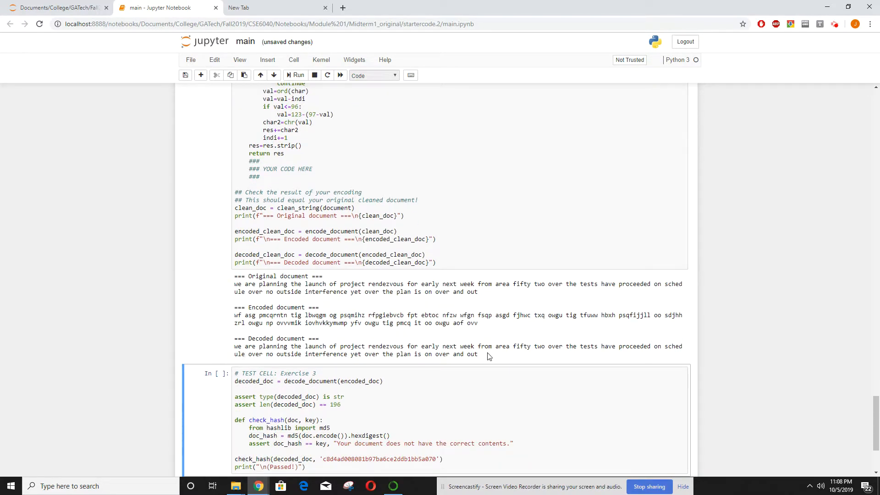
Step: Scroll down to the Exercise 3 test cell and its closing congratulations message
scroll(down, 3)
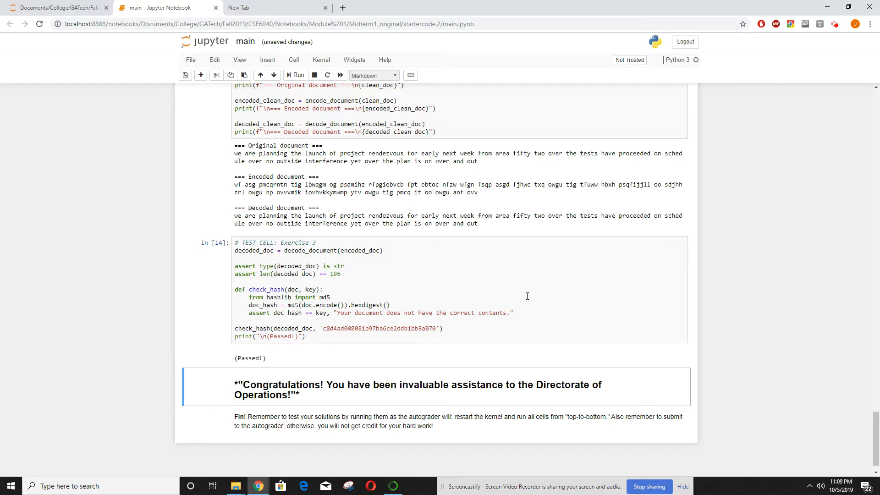
mouse_move(528, 312)
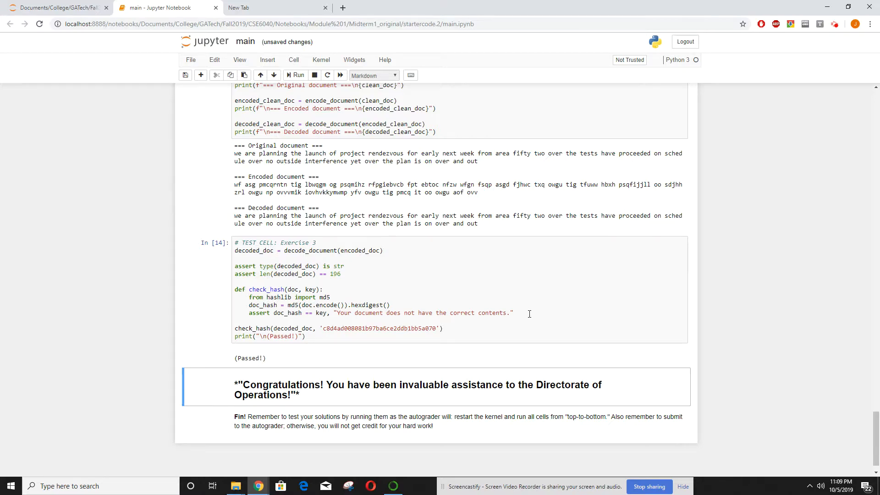
scroll(up, 3)
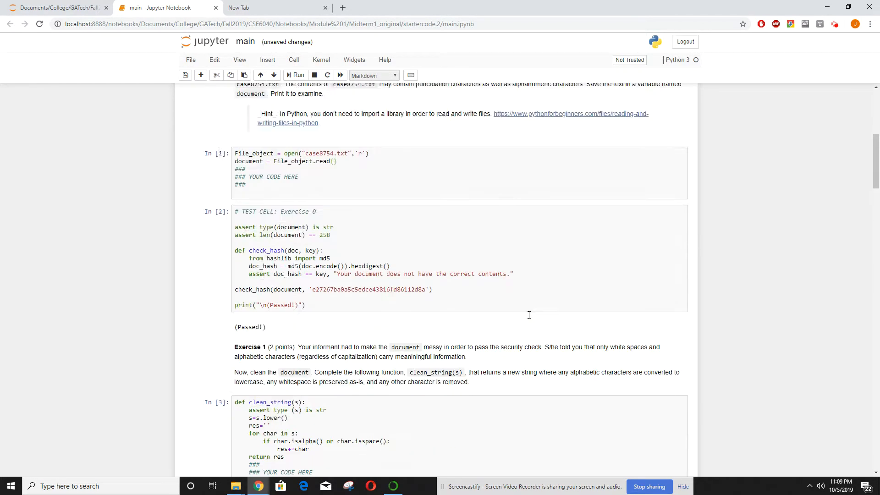
scroll(up, 3)
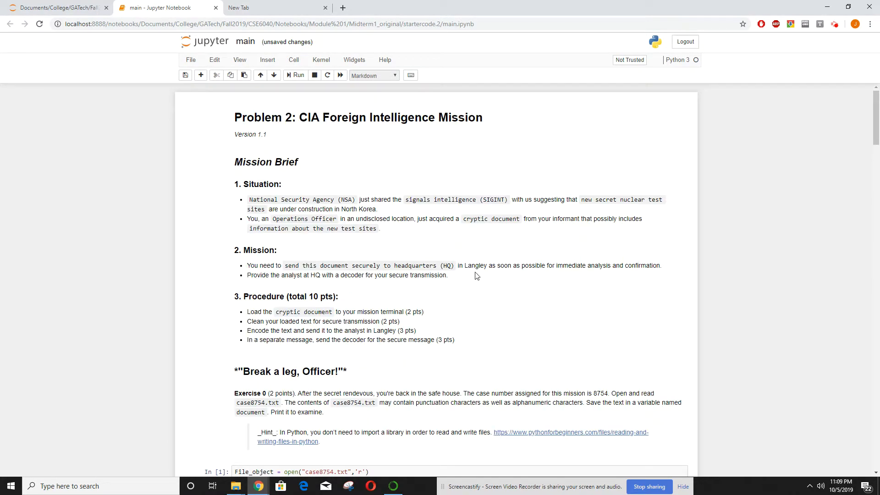
scroll(down, 3)
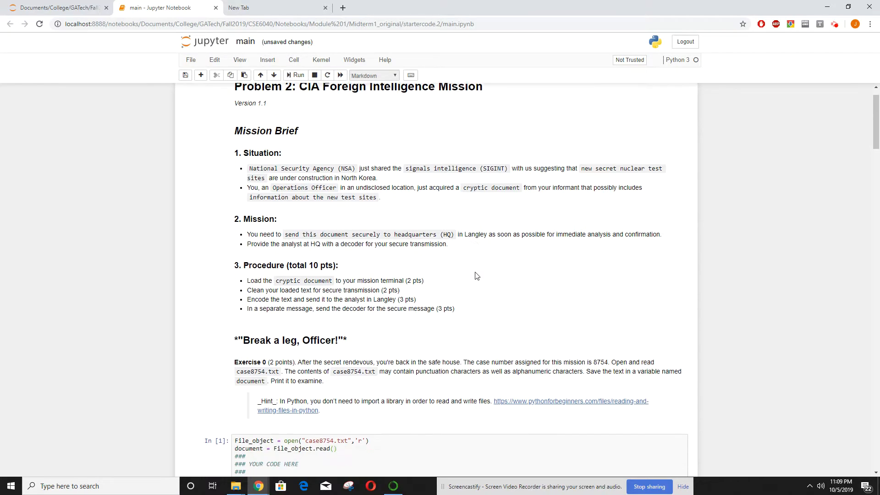
scroll(down, 3)
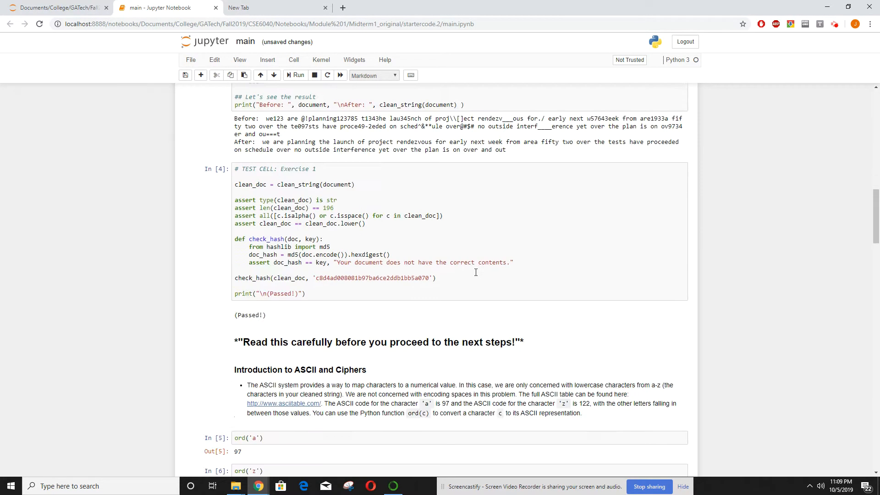
scroll(down, 3)
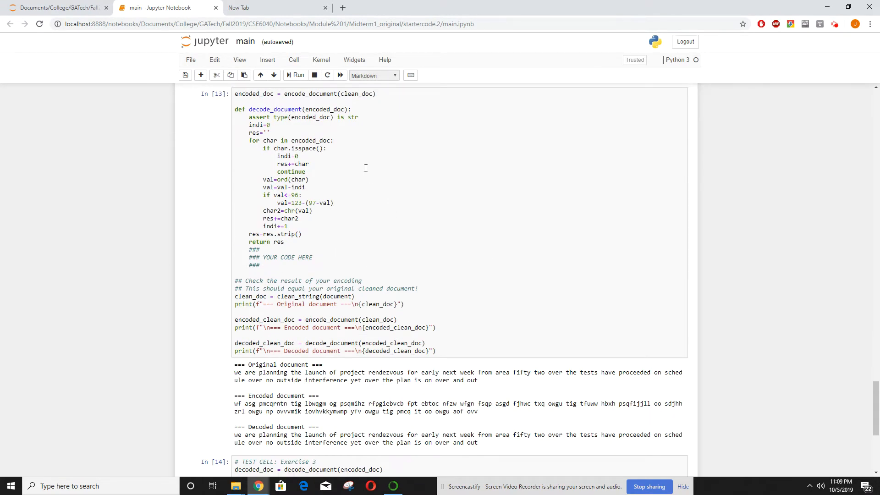
mouse_move(443, 207)
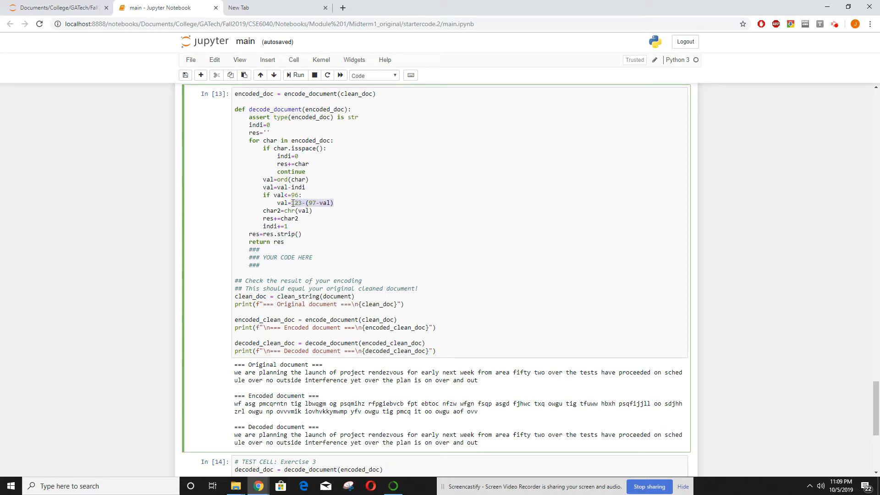
click(270, 199)
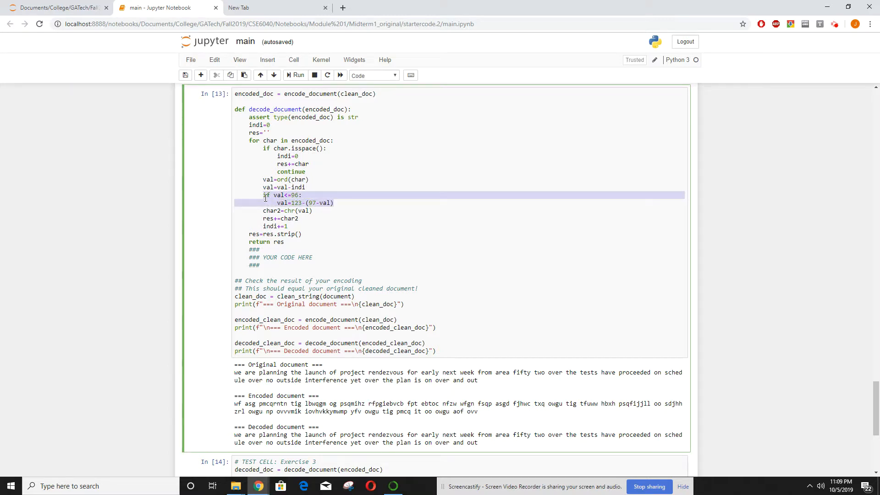
scroll(up, 3)
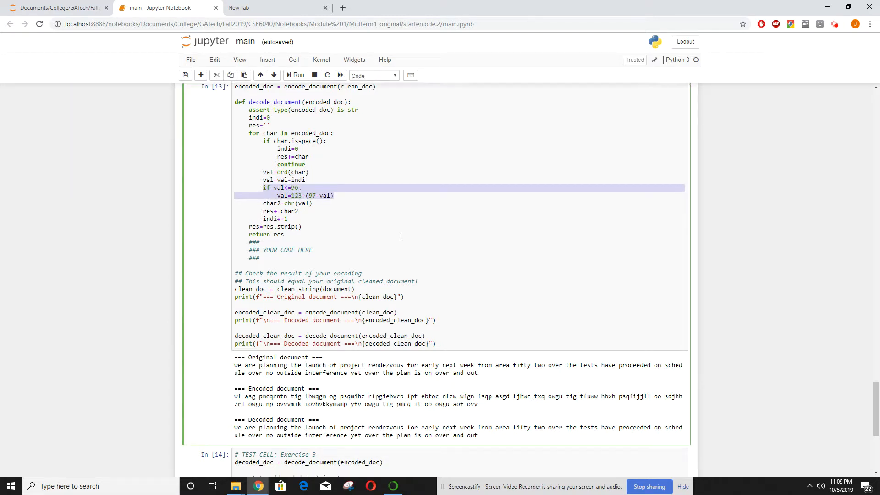
scroll(down, 3)
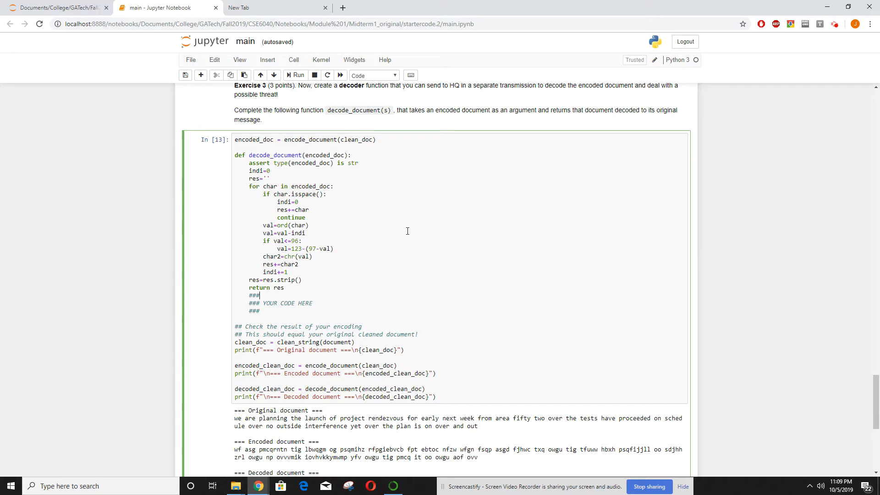
mouse_move(353, 209)
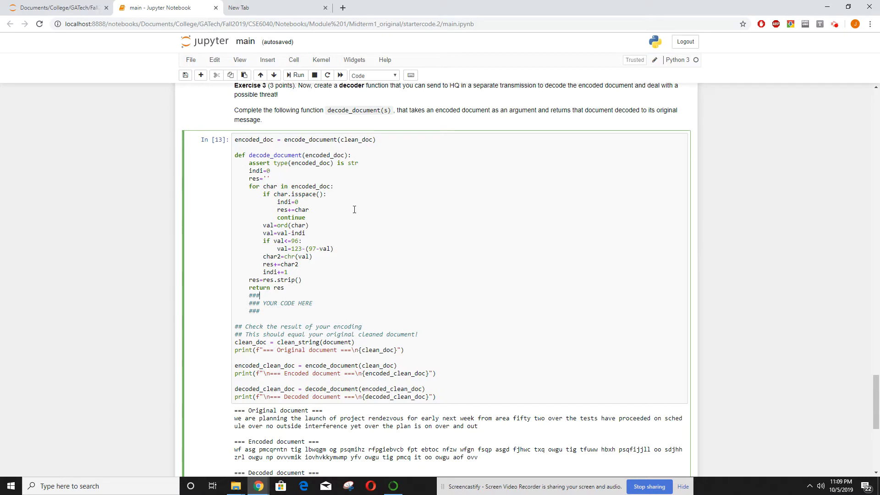
mouse_move(364, 193)
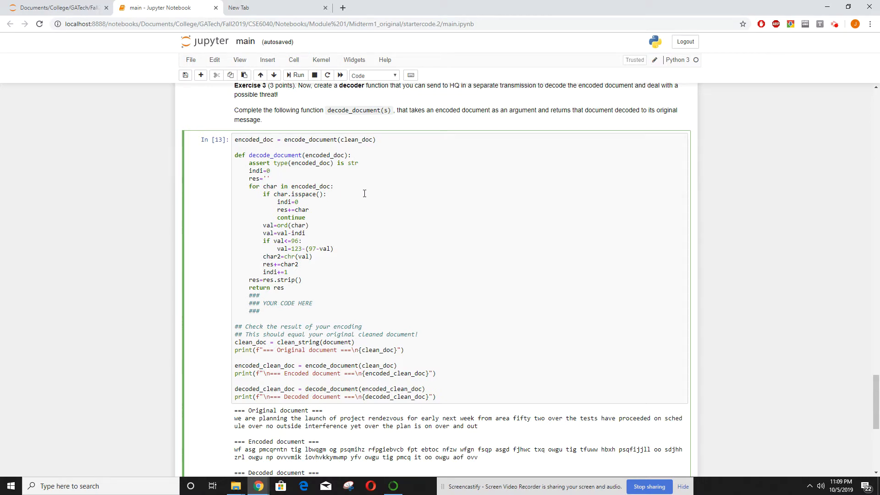